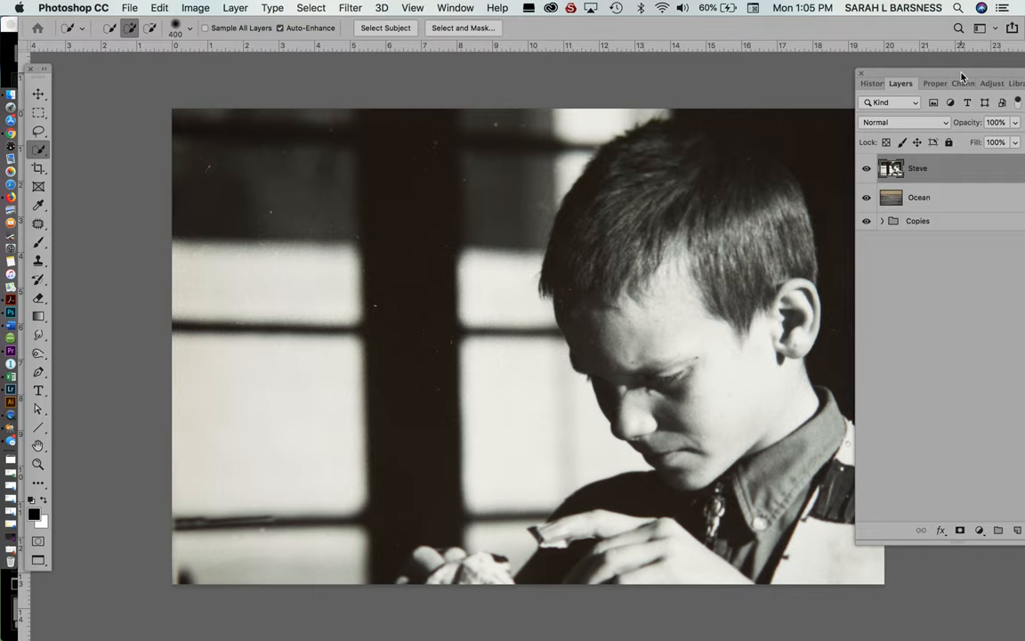
Bring up Blending Options for the boy photo layer via Layer > Layer Style, with the dialog enlarged
{"action": "left_click_drag", "start_coordinate": [961, 75], "coordinate": [899, 96]}
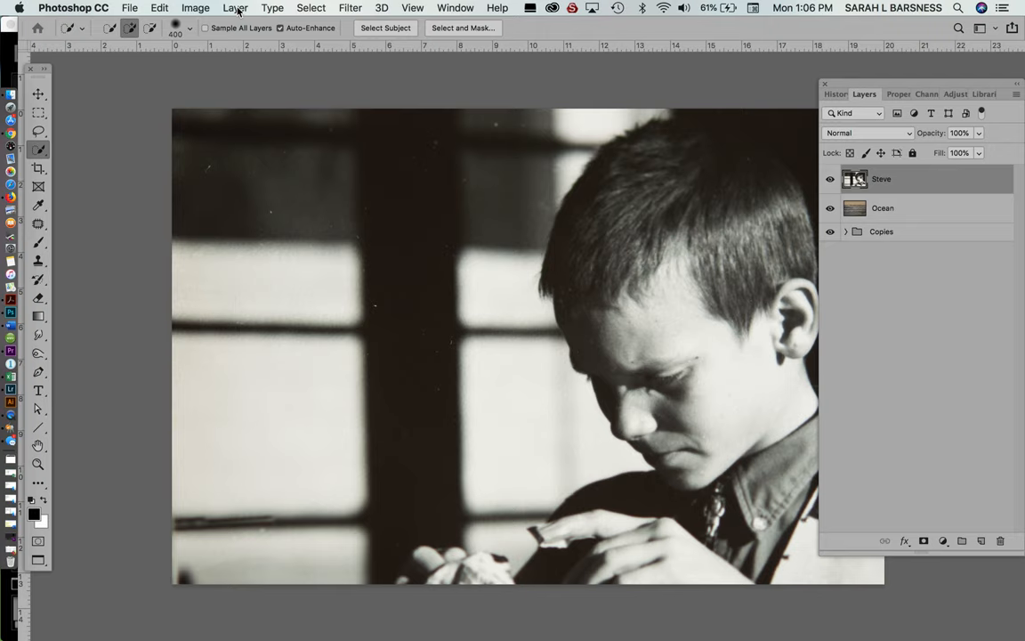
{"action": "left_click", "coordinate": [234, 7]}
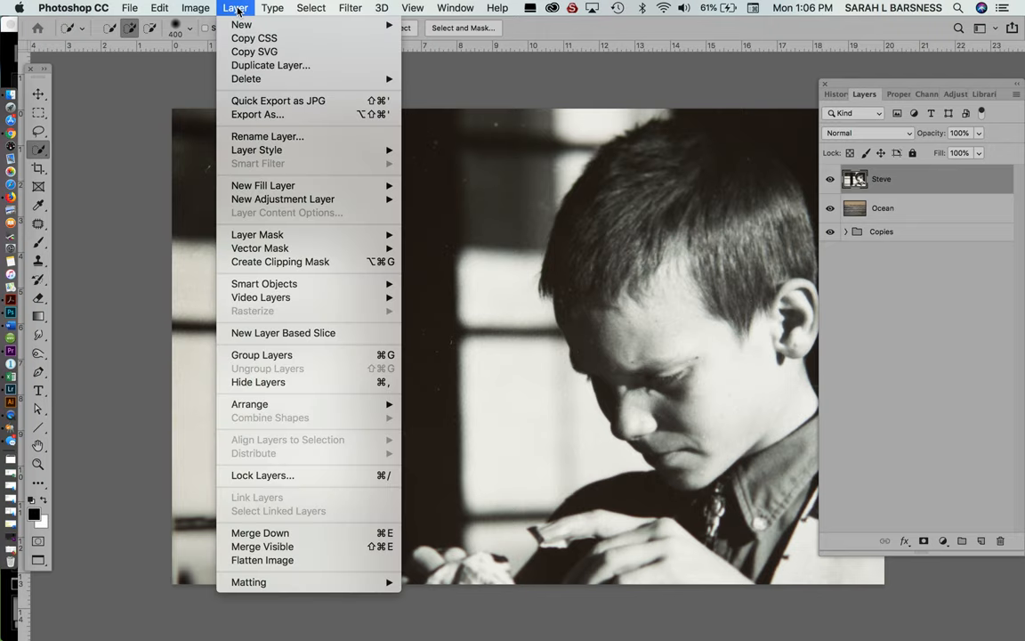
{"action": "mouse_move", "coordinate": [256, 149]}
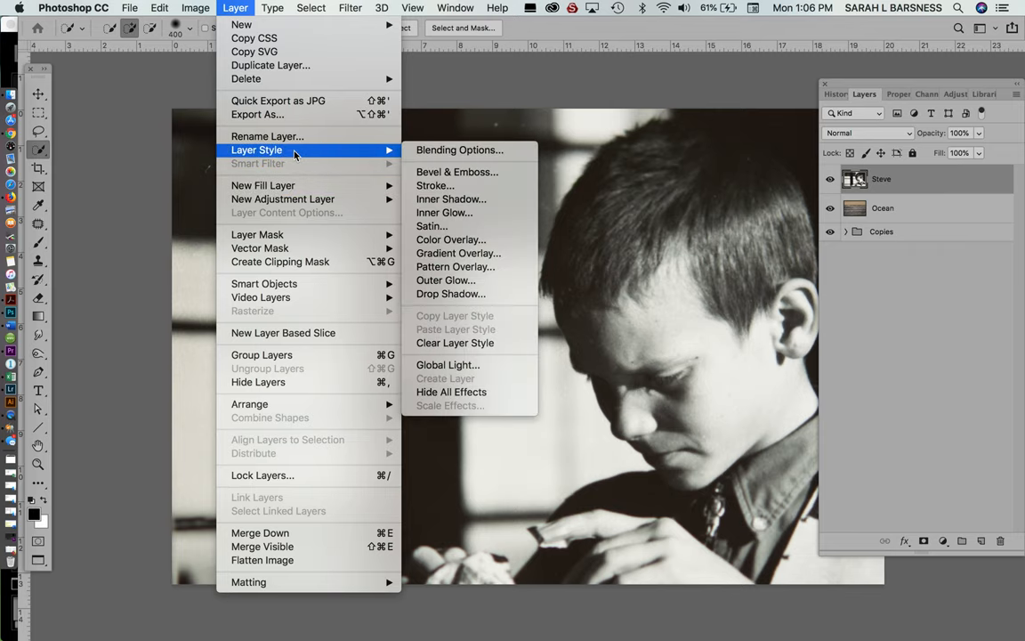
{"action": "mouse_move", "coordinate": [459, 149]}
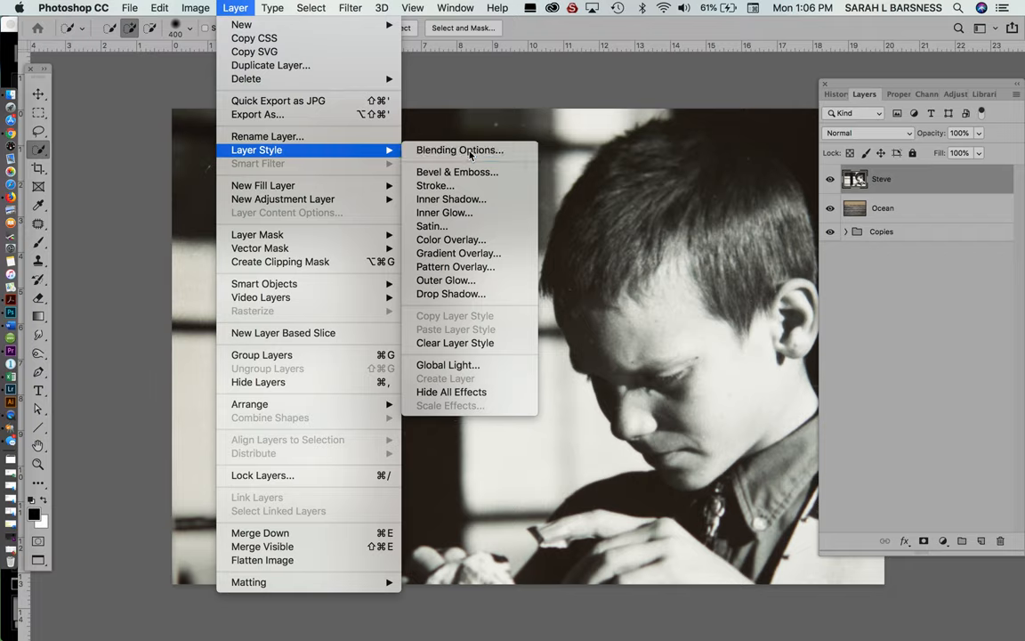
{"action": "left_click", "coordinate": [459, 150]}
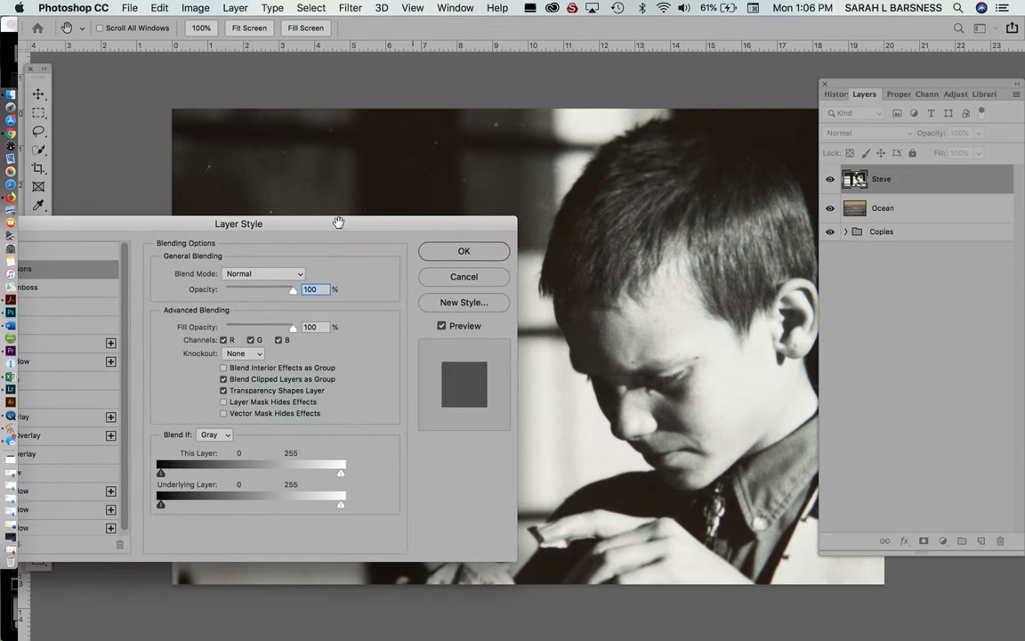
{"action": "left_click_drag", "start_coordinate": [338, 222], "coordinate": [304, 208]}
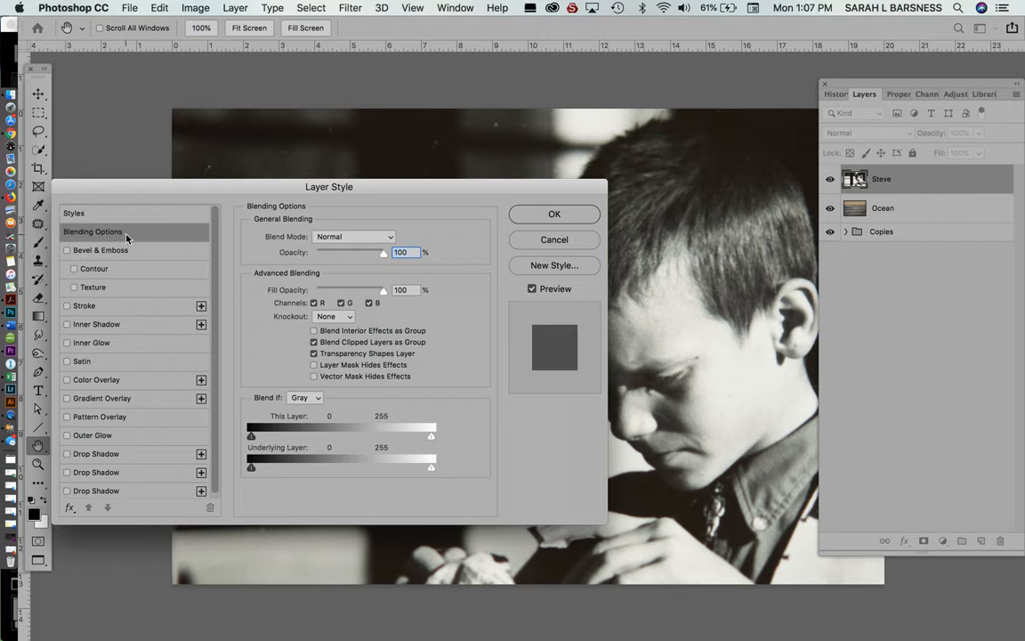
{"action": "mouse_move", "coordinate": [572, 240]}
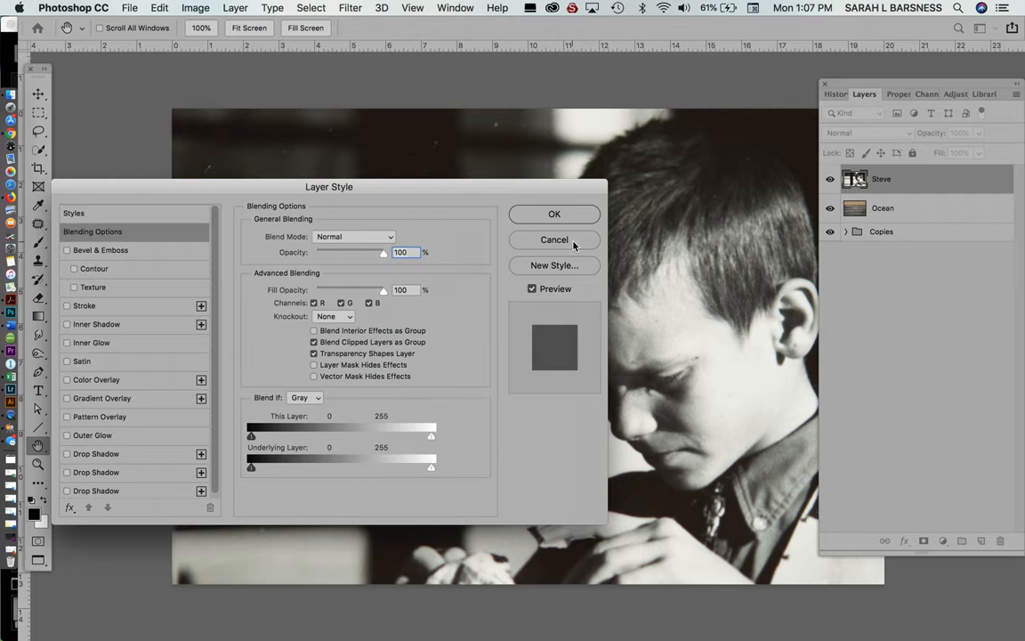
Cancel the Layer Style dialog, leaving the boy layer unchanged over the ocean
{"action": "left_click", "coordinate": [553, 239]}
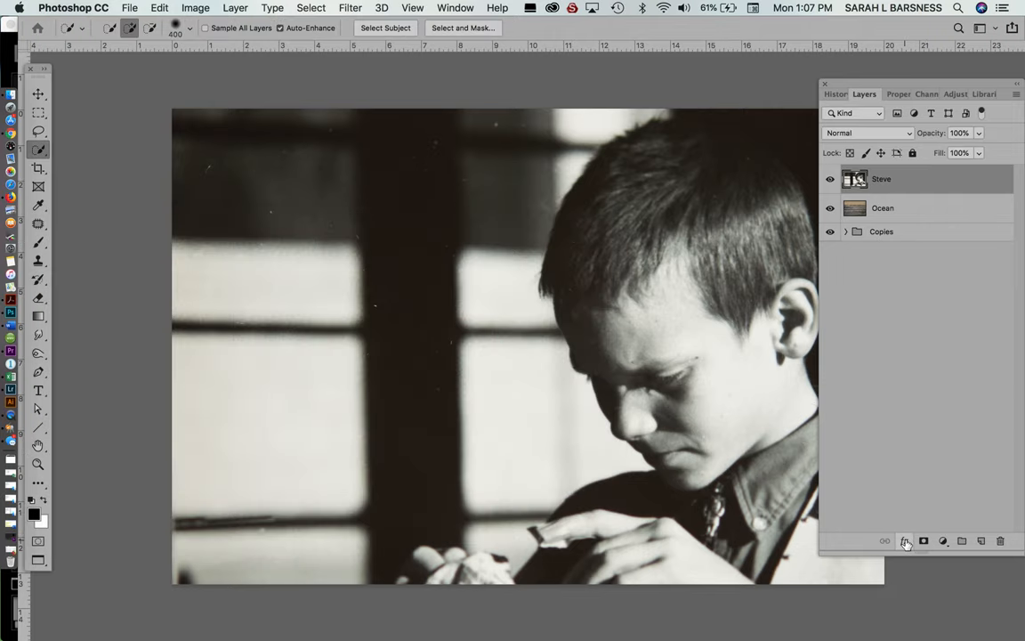
{"action": "mouse_move", "coordinate": [907, 541]}
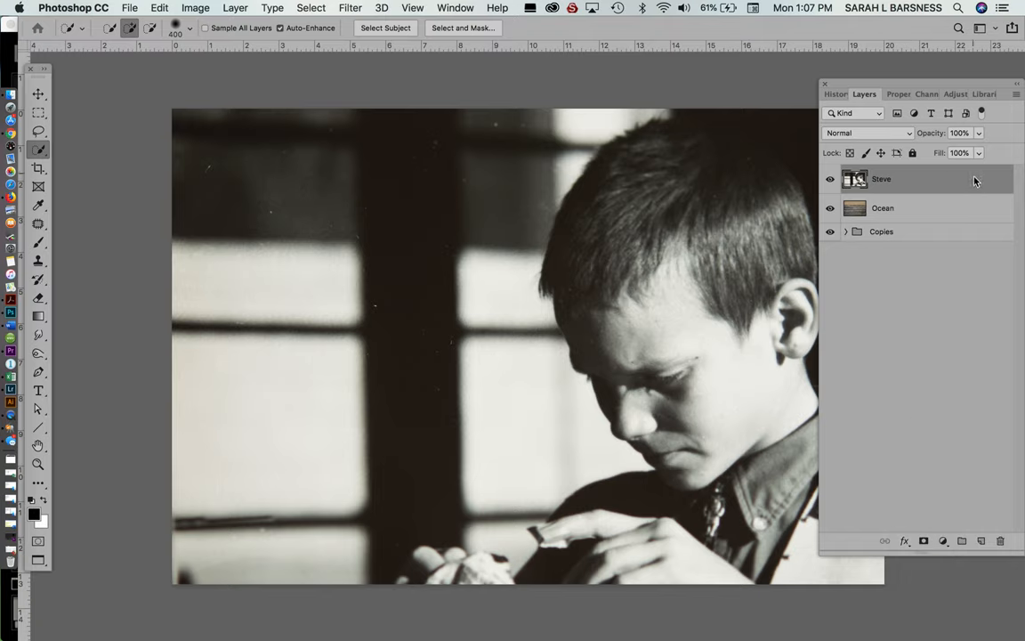
{"action": "mouse_move", "coordinate": [961, 182]}
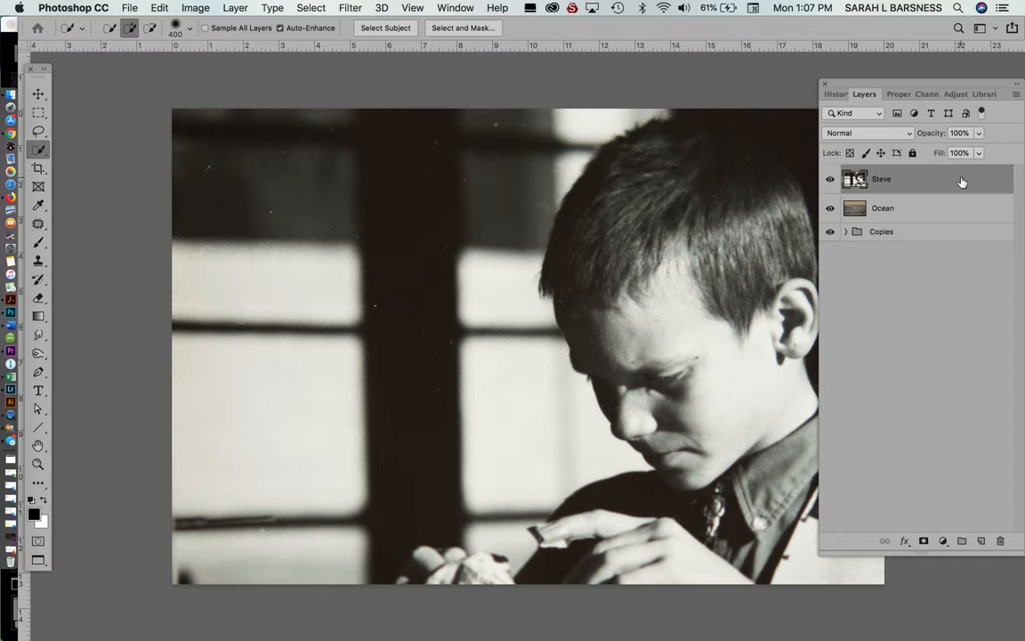
{"action": "mouse_move", "coordinate": [879, 182]}
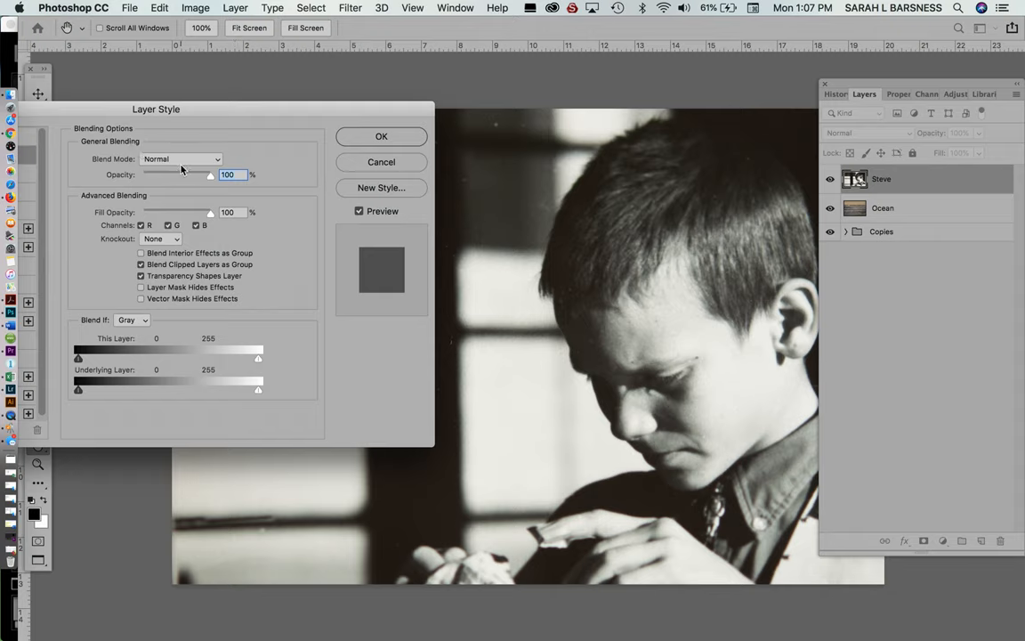
{"action": "mouse_move", "coordinate": [182, 169]}
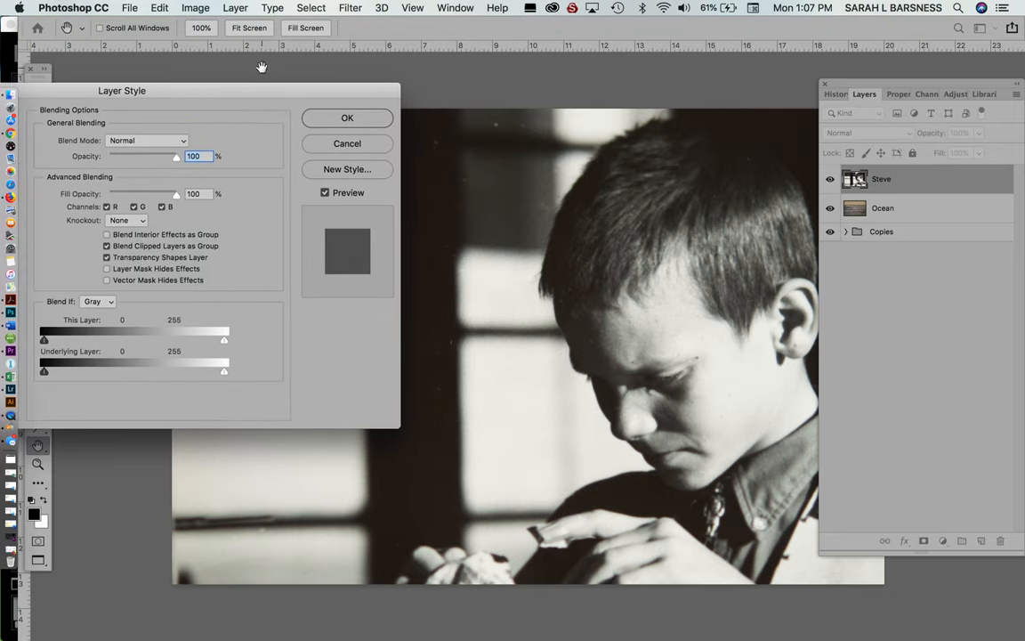
{"action": "mouse_move", "coordinate": [277, 303]}
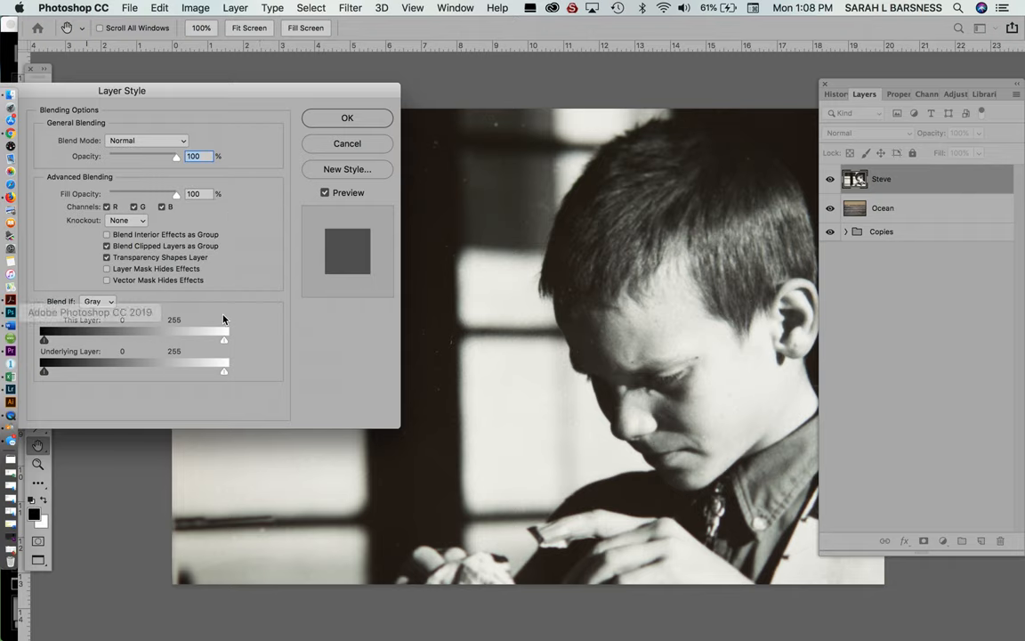
{"action": "mouse_move", "coordinate": [324, 427]}
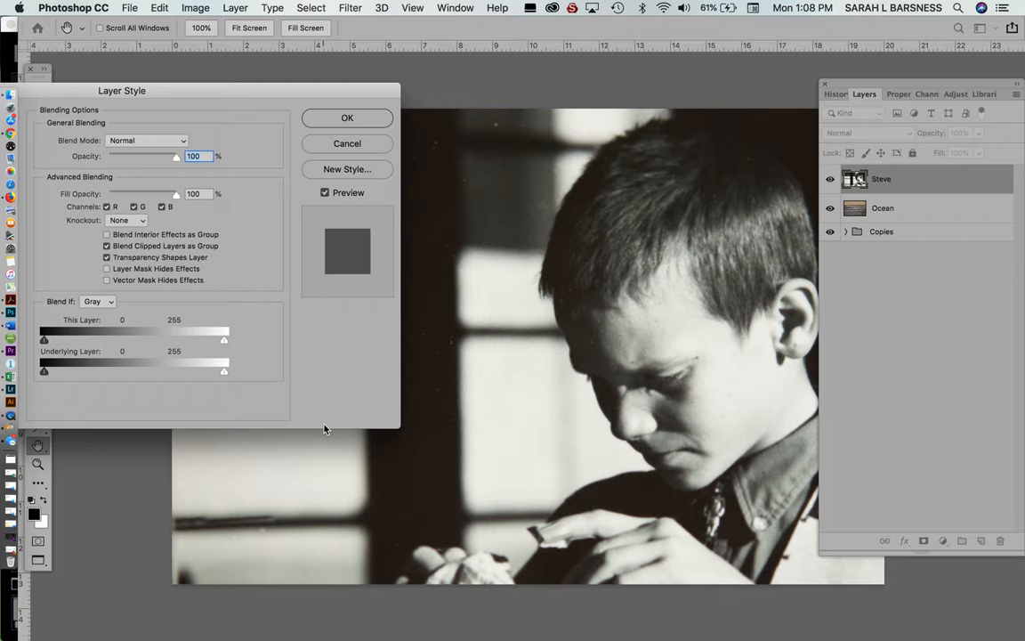
{"action": "mouse_move", "coordinate": [313, 377]}
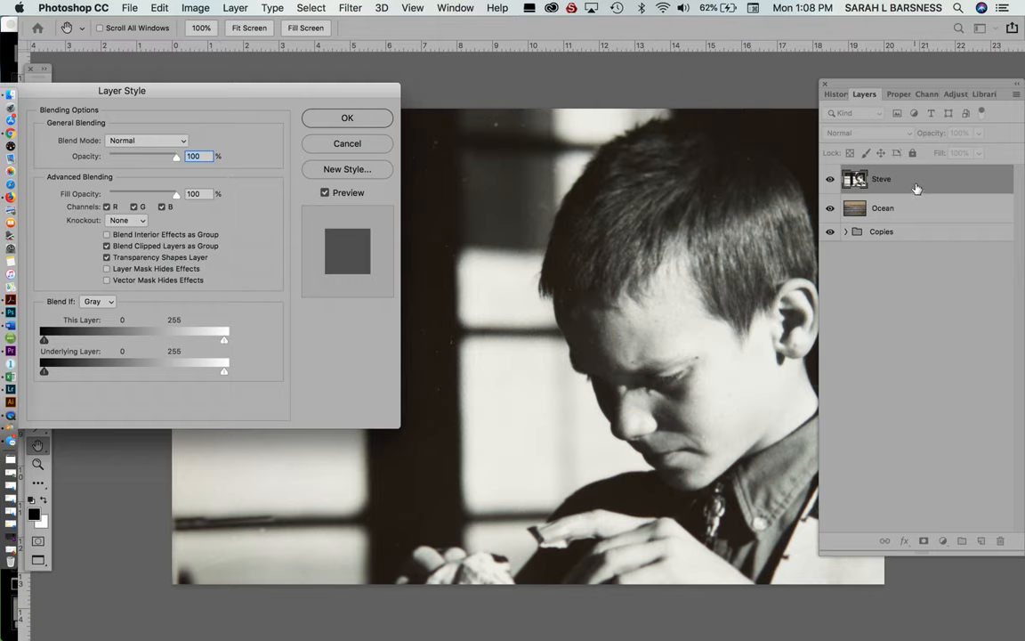
{"action": "mouse_move", "coordinate": [582, 384]}
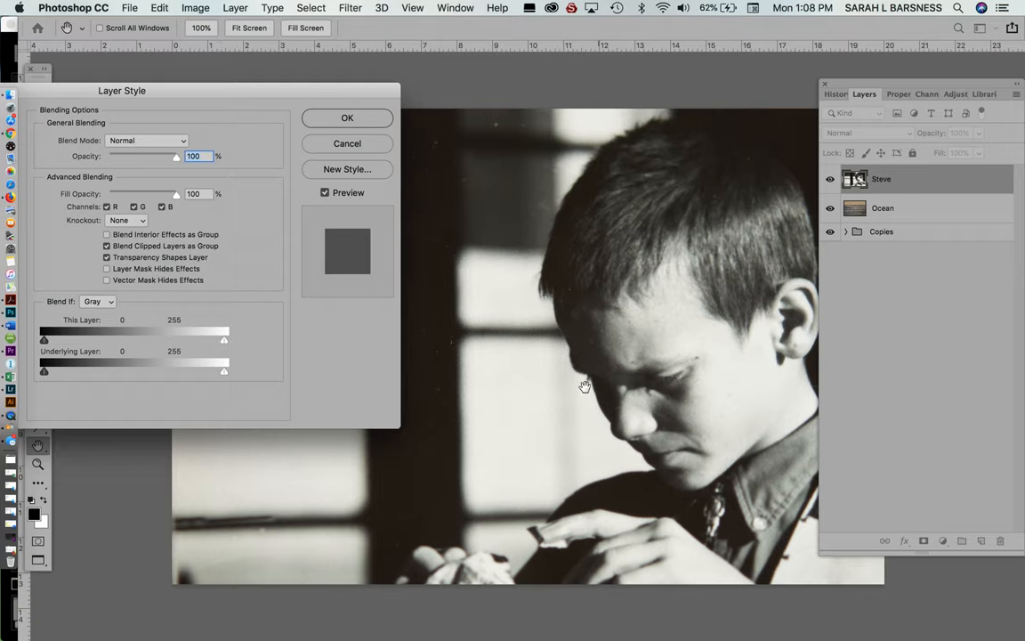
{"action": "mouse_move", "coordinate": [632, 388]}
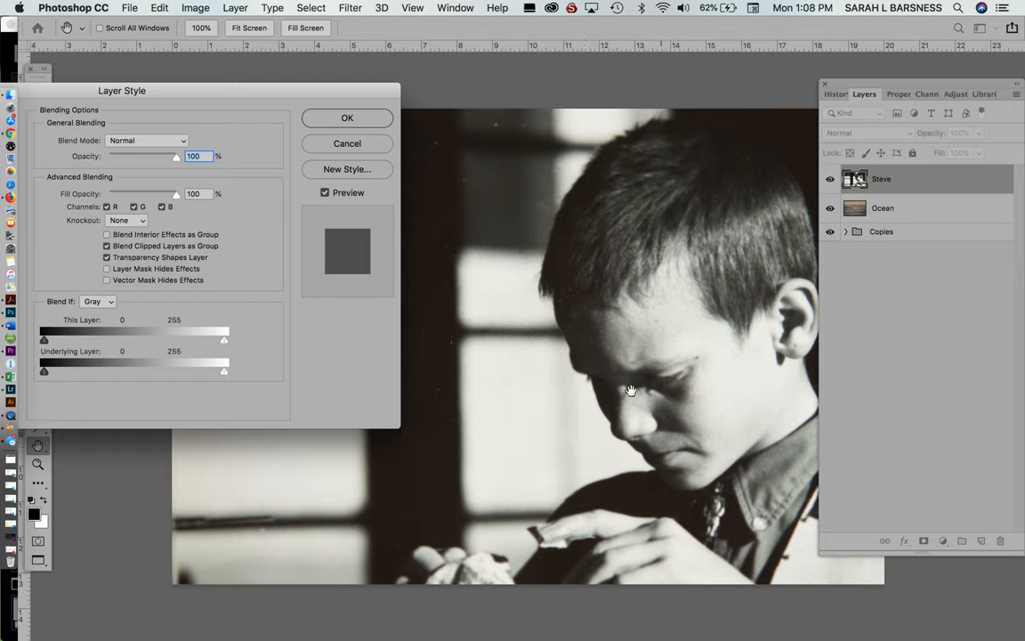
{"action": "mouse_move", "coordinate": [612, 454]}
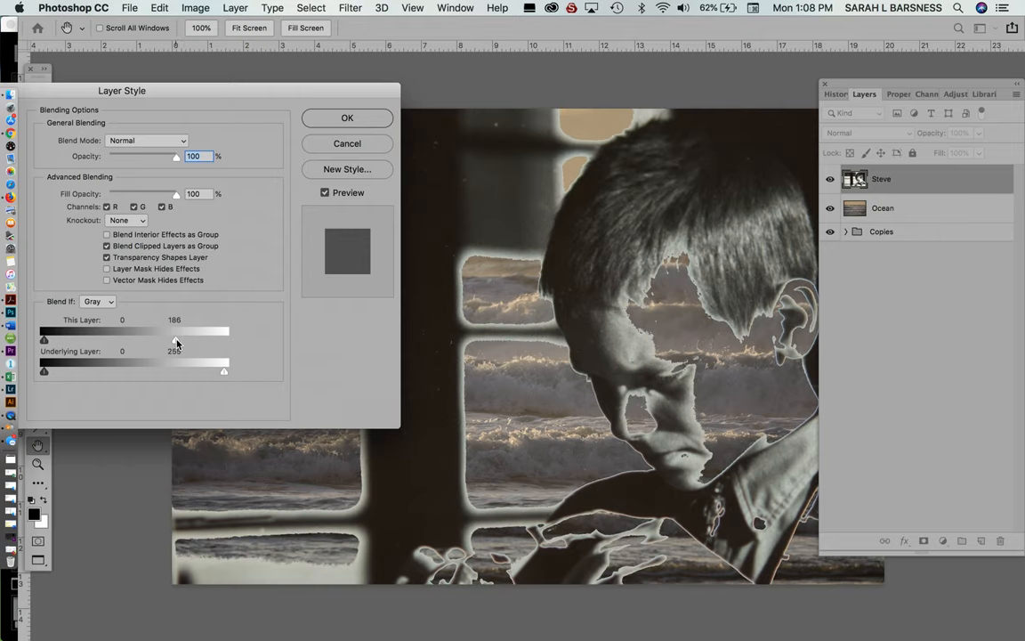
Try This Layer limits of 174 and 15, then restore the full 0–255 Blend If range
{"action": "left_click_drag", "start_coordinate": [175, 342], "coordinate": [164, 342]}
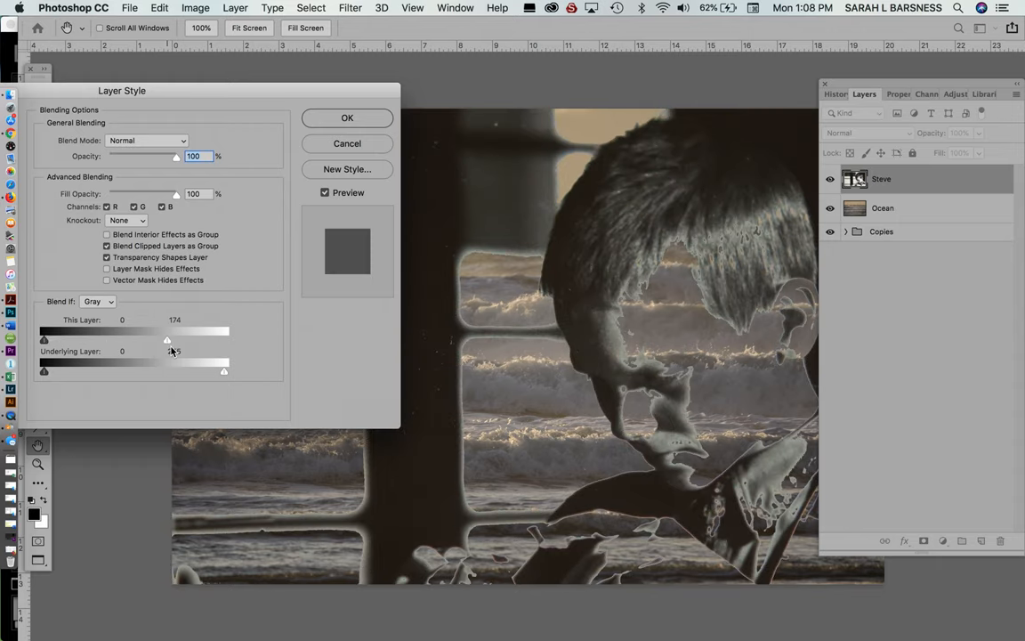
{"action": "left_click_drag", "start_coordinate": [166, 340], "coordinate": [147, 340]}
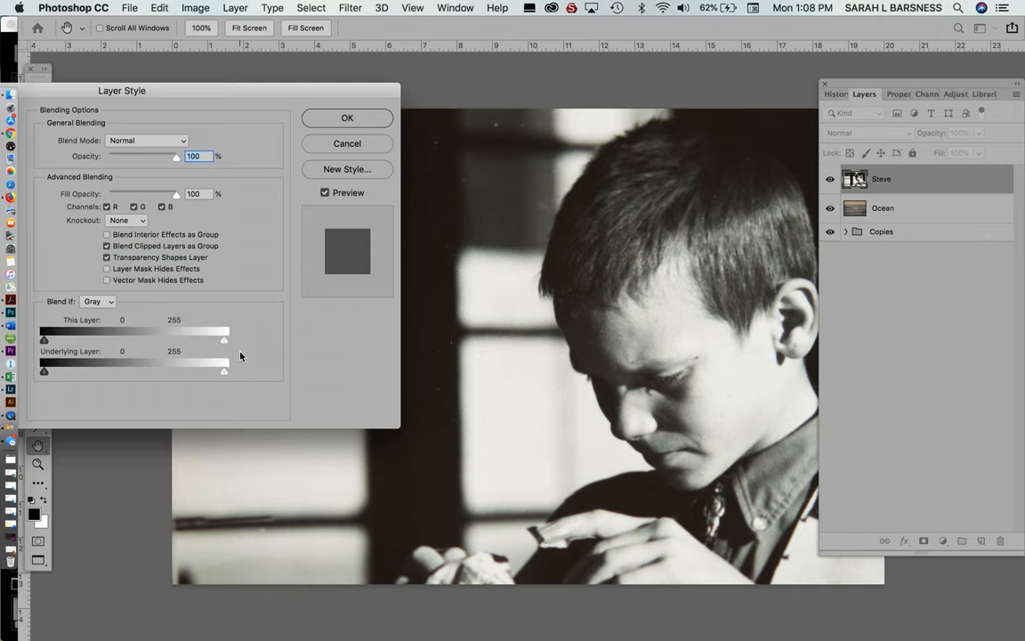
{"action": "left_click_drag", "start_coordinate": [43, 338], "coordinate": [64, 338]}
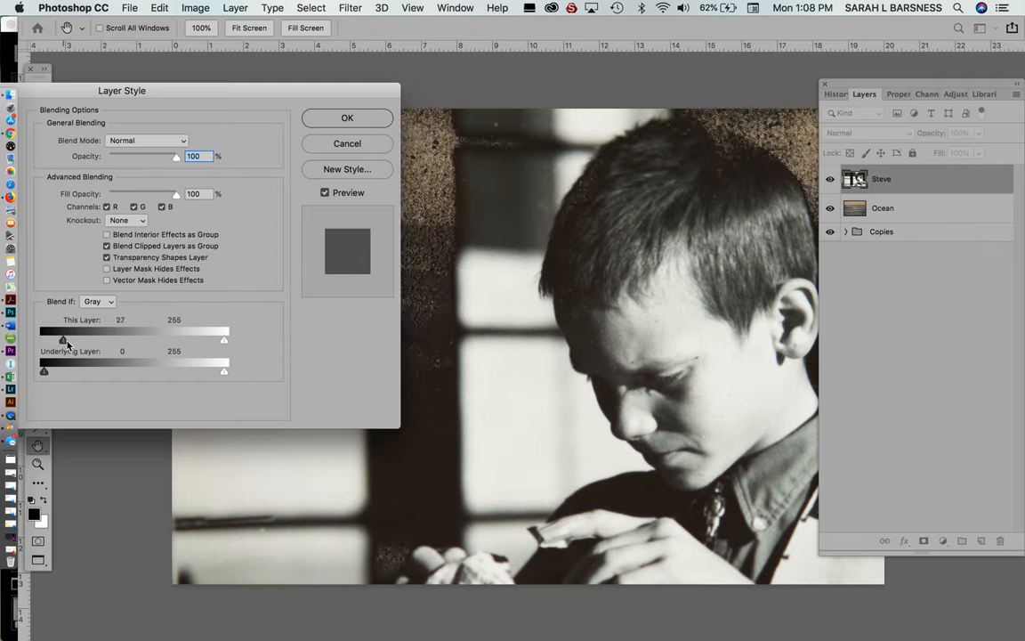
{"action": "left_click_drag", "start_coordinate": [62, 339], "coordinate": [92, 340]}
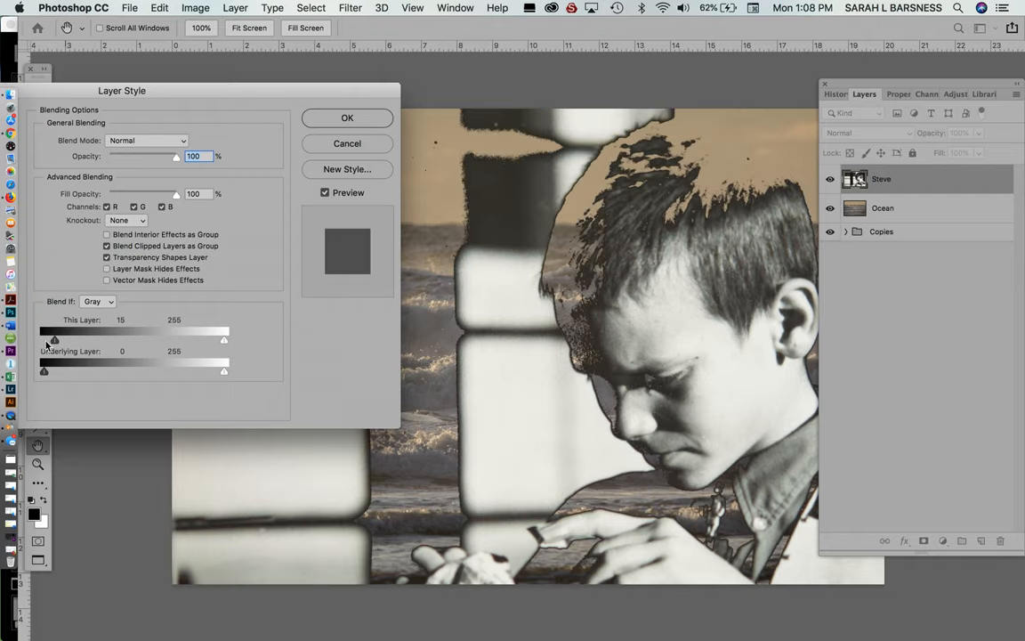
{"action": "left_click_drag", "start_coordinate": [54, 340], "coordinate": [43, 340]}
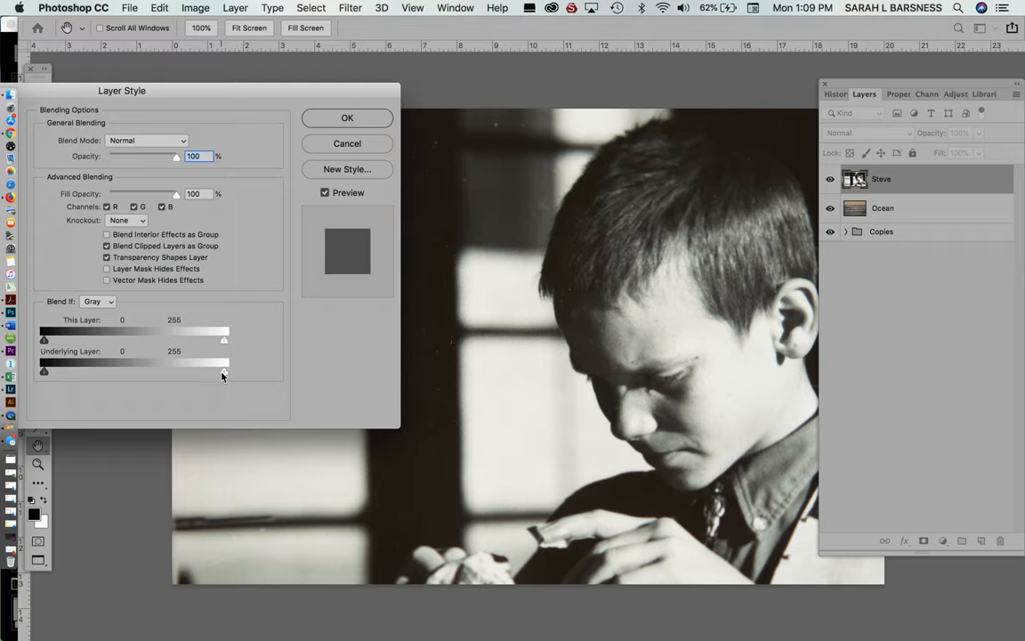
{"action": "mouse_move", "coordinate": [228, 377]}
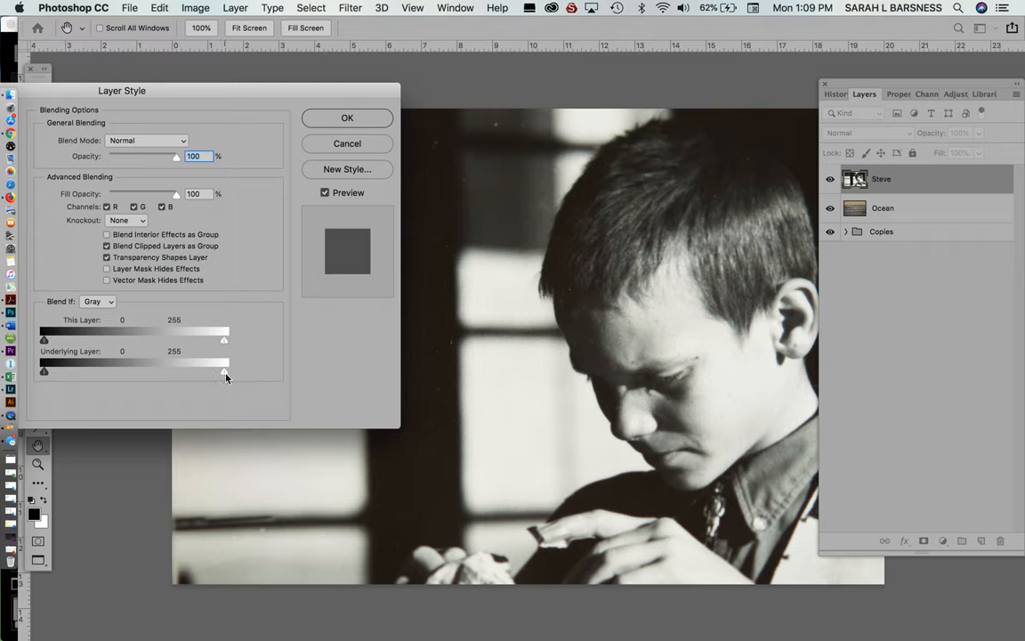
{"action": "left_click_drag", "start_coordinate": [224, 371], "coordinate": [180, 372]}
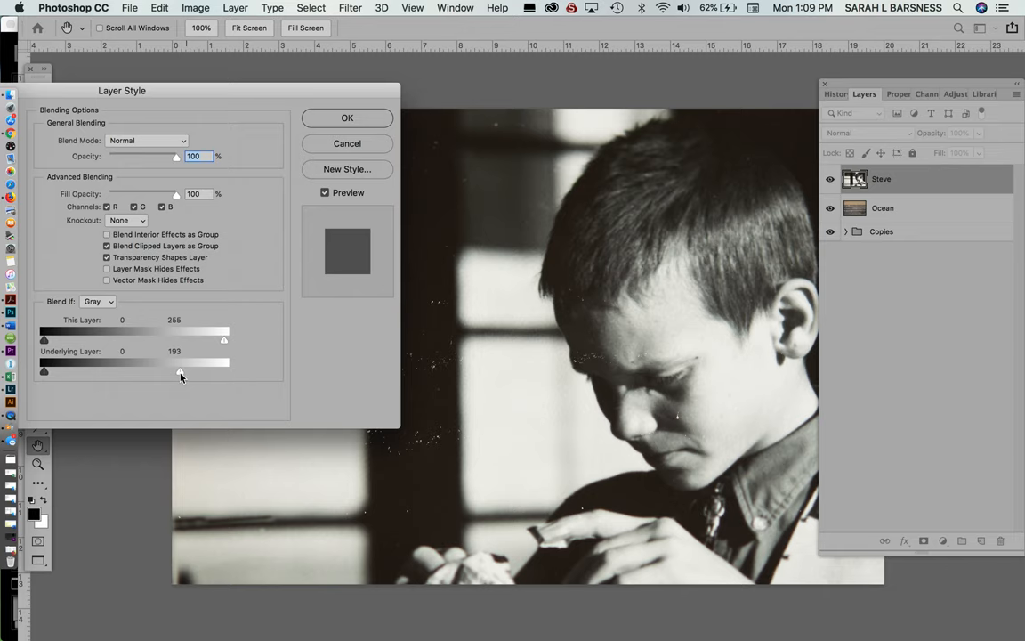
{"action": "left_click_drag", "start_coordinate": [179, 372], "coordinate": [128, 372]}
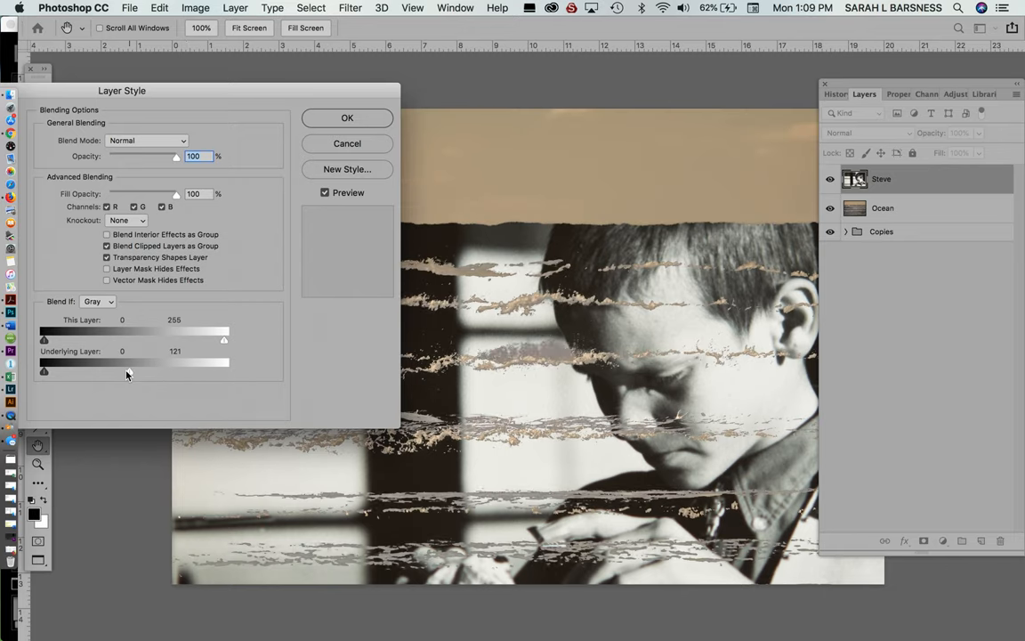
{"action": "left_click_drag", "start_coordinate": [128, 362], "coordinate": [106, 361]}
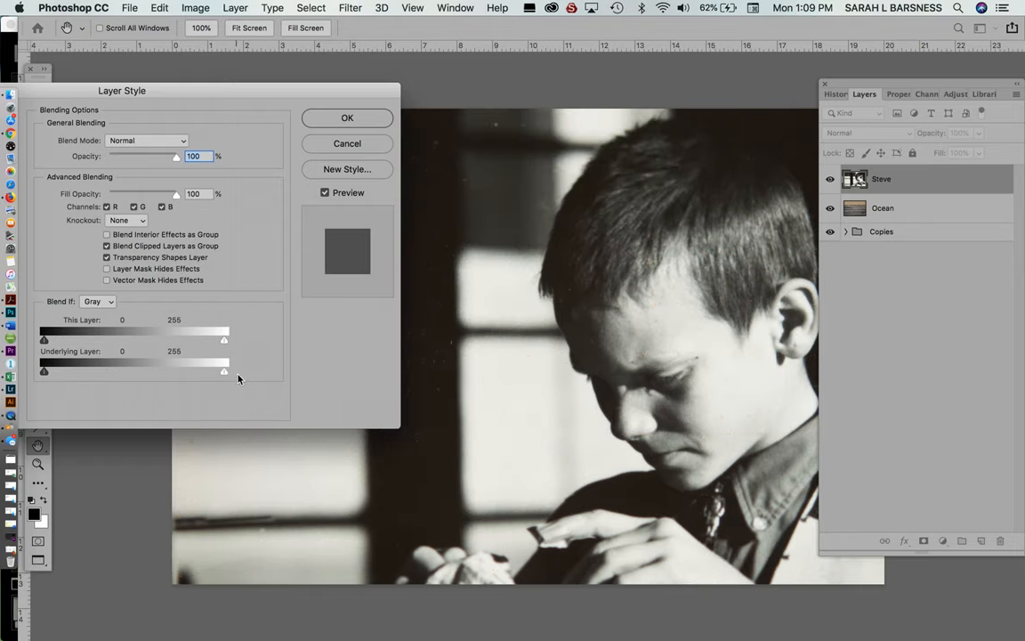
{"action": "left_click_drag", "start_coordinate": [43, 370], "coordinate": [68, 370]}
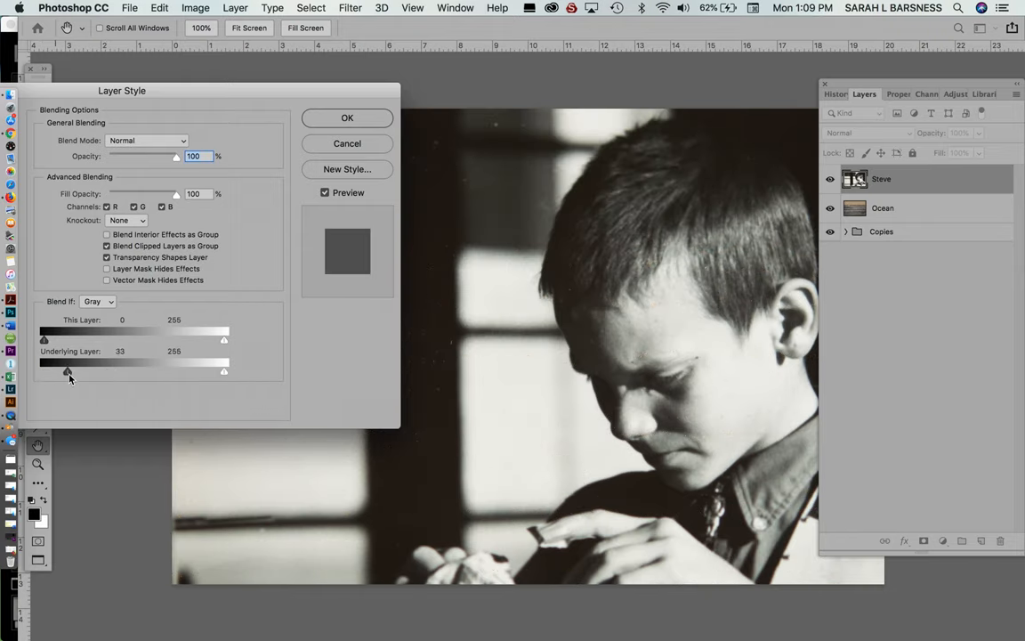
{"action": "left_click_drag", "start_coordinate": [67, 372], "coordinate": [103, 372]}
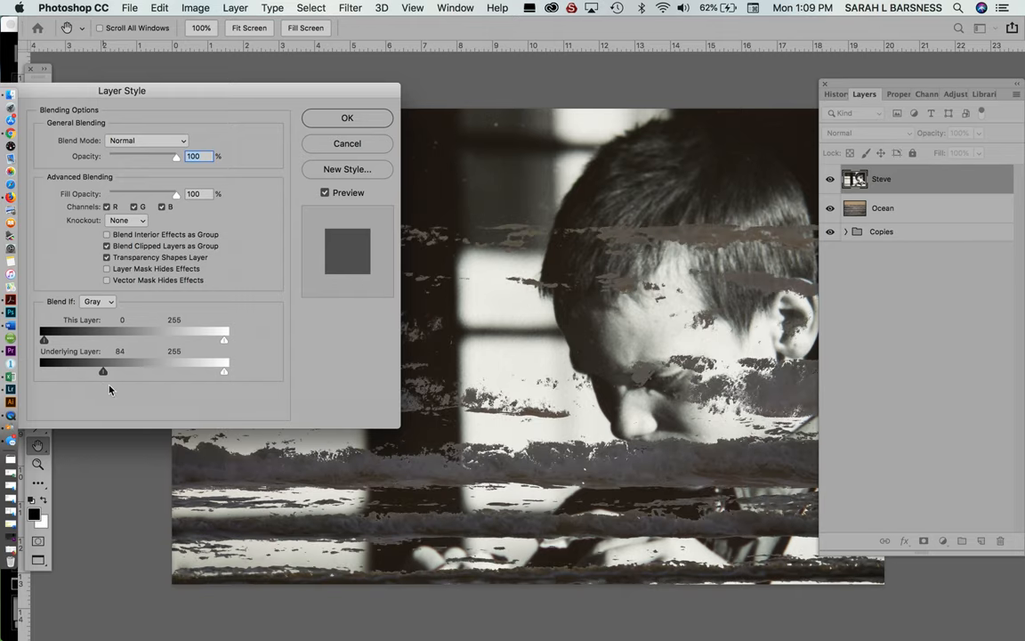
{"action": "left_click_drag", "start_coordinate": [103, 371], "coordinate": [113, 372]}
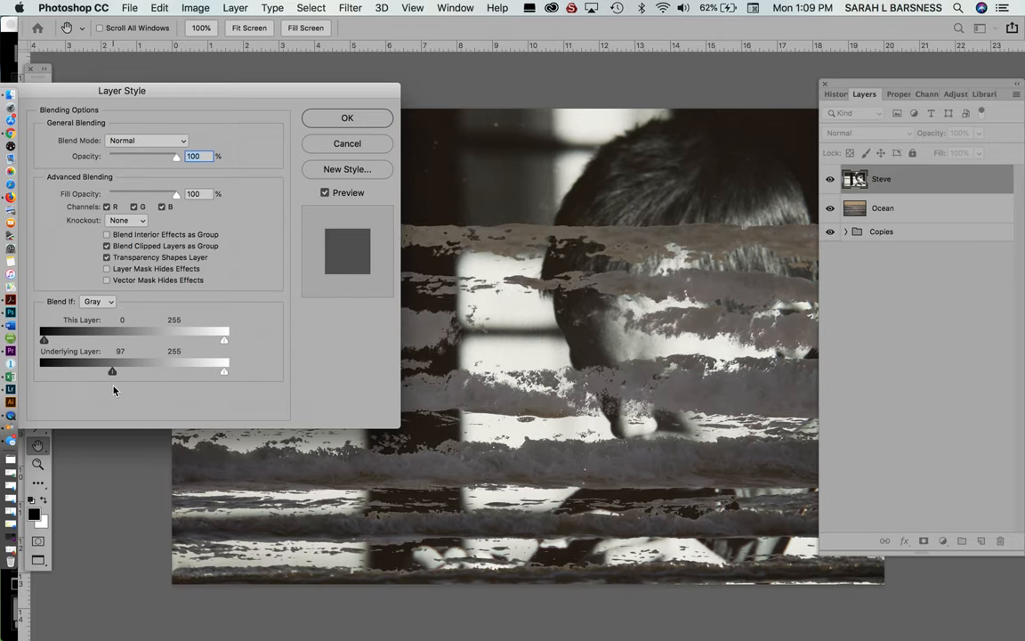
{"action": "left_click_drag", "start_coordinate": [110, 372], "coordinate": [114, 372]}
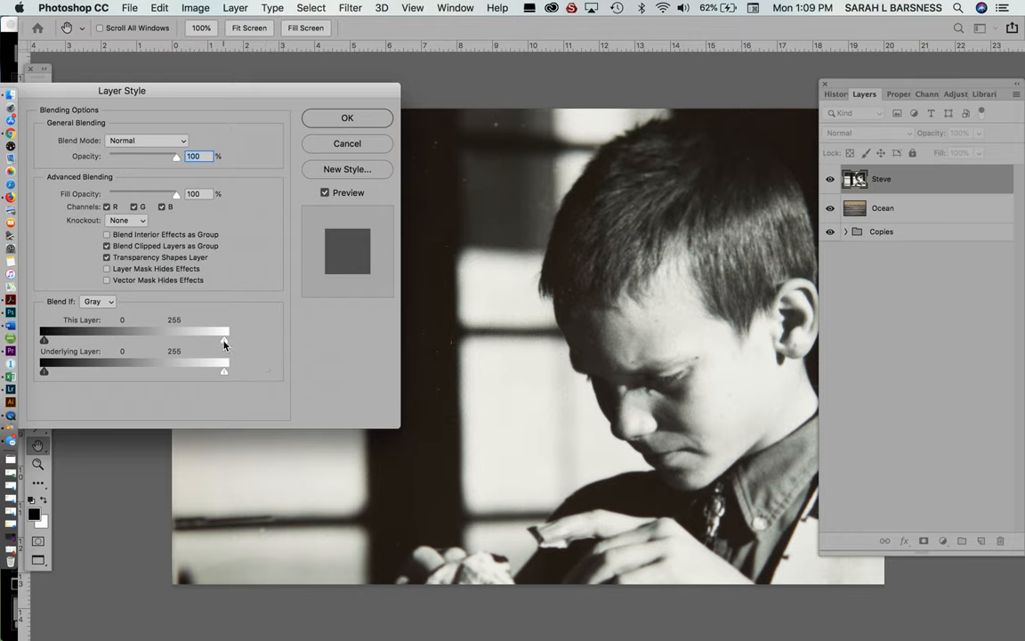
Lower the boy layer's This Layer white slider to about 175 so ocean shows through highlights
{"action": "left_click_drag", "start_coordinate": [224, 338], "coordinate": [196, 338]}
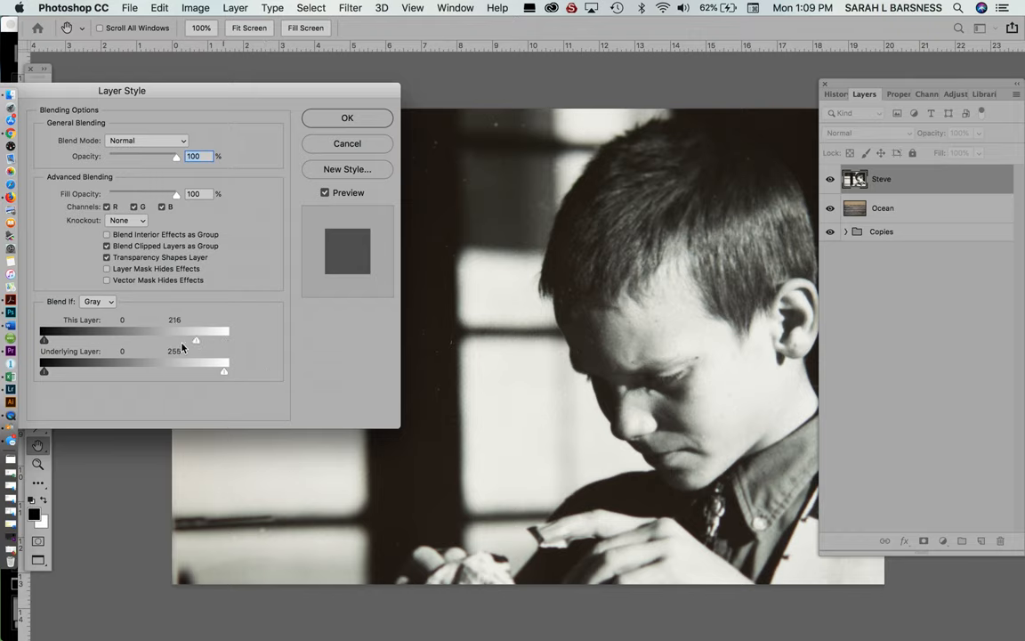
{"action": "left_click_drag", "start_coordinate": [196, 340], "coordinate": [171, 340]}
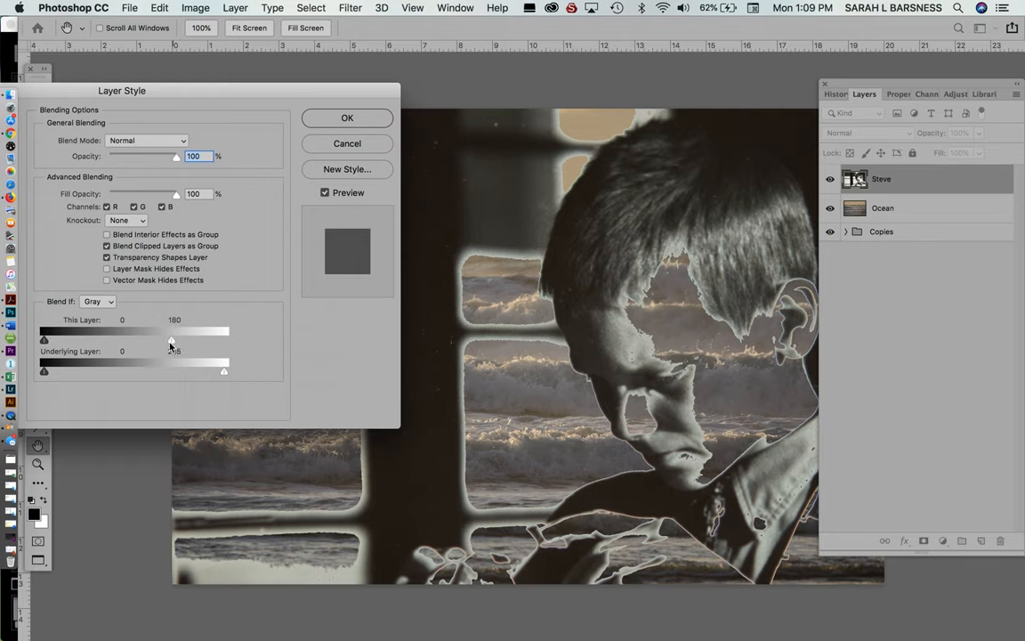
{"action": "left_click_drag", "start_coordinate": [170, 341], "coordinate": [167, 342]}
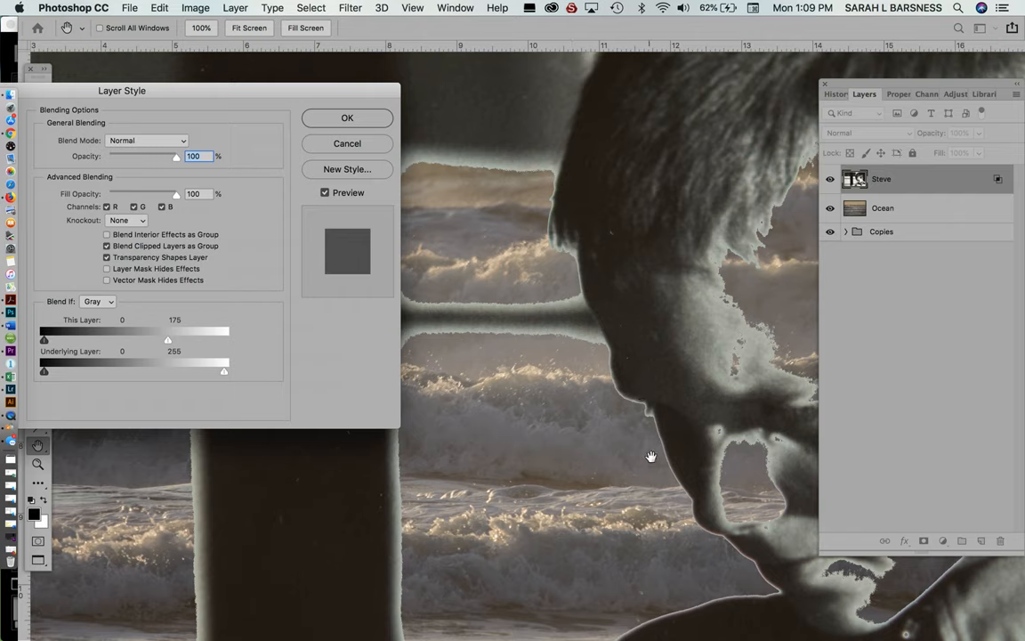
{"action": "mouse_move", "coordinate": [146, 372]}
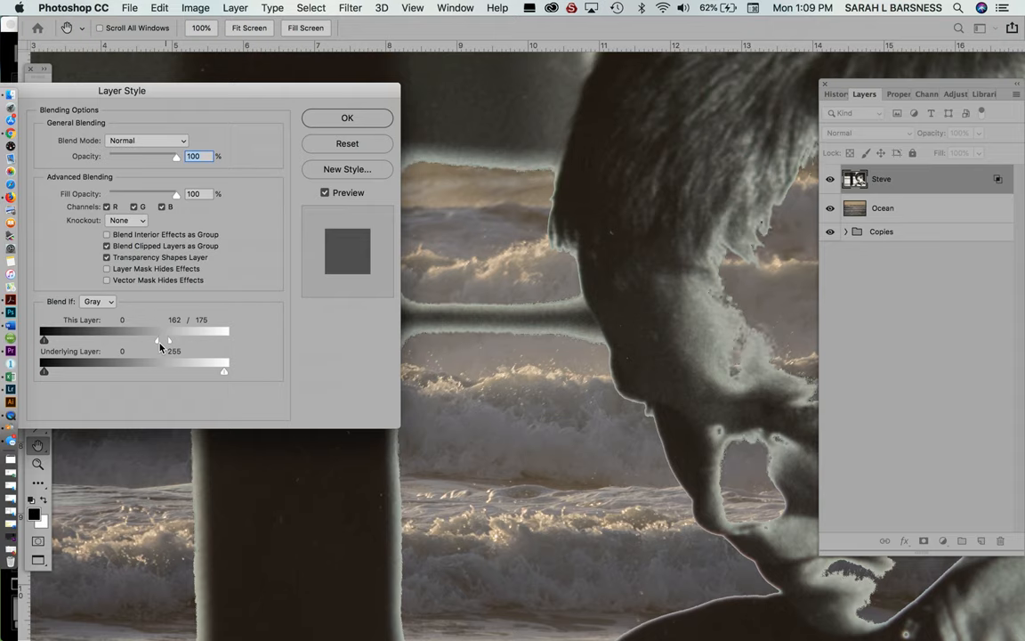
Split the This Layer white slider with Alt/Option, setting its halves near 99 and 216
{"action": "left_click_drag", "start_coordinate": [169, 340], "coordinate": [143, 340]}
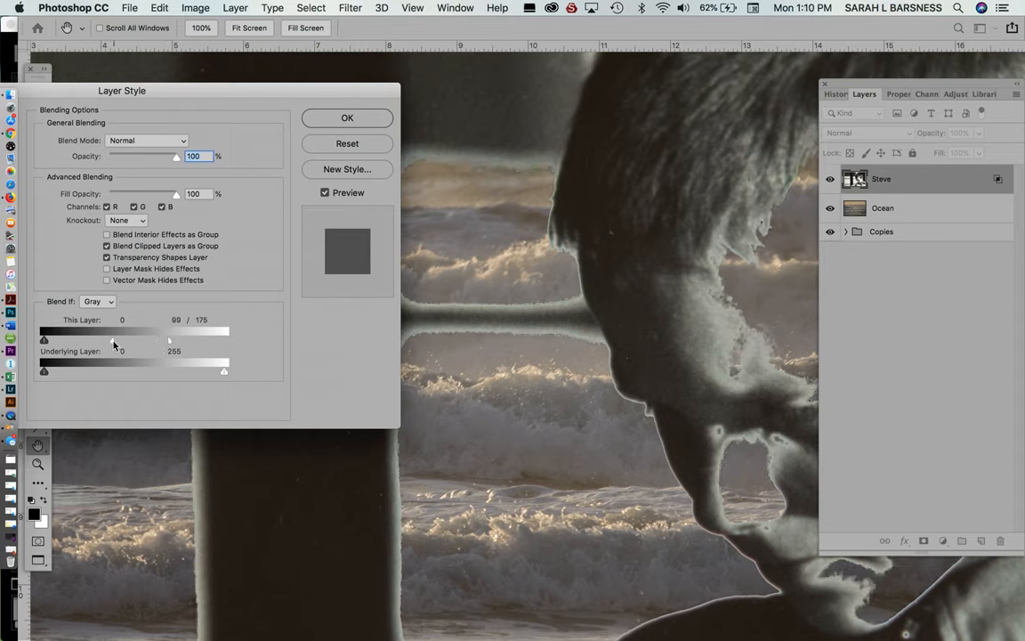
{"action": "left_click_drag", "start_coordinate": [171, 336], "coordinate": [229, 336]}
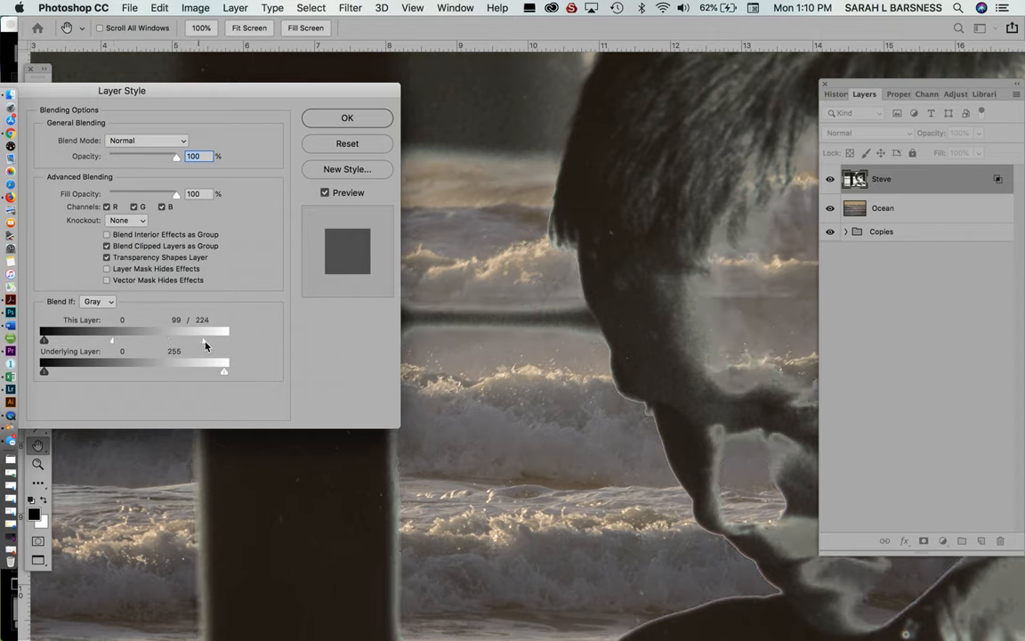
{"action": "left_click_drag", "start_coordinate": [228, 342], "coordinate": [199, 341]}
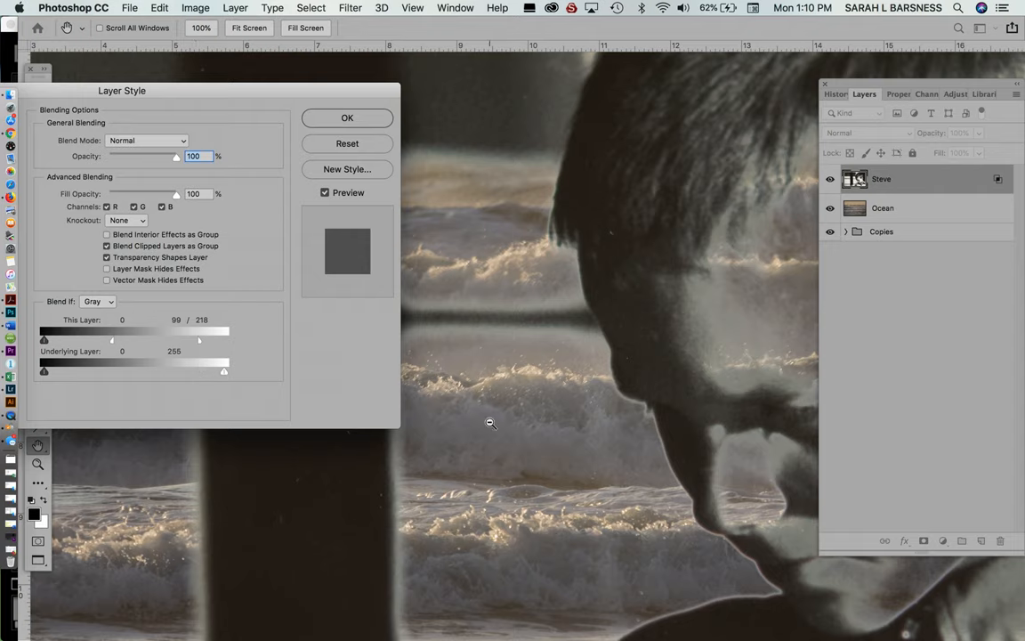
{"action": "mouse_move", "coordinate": [573, 524]}
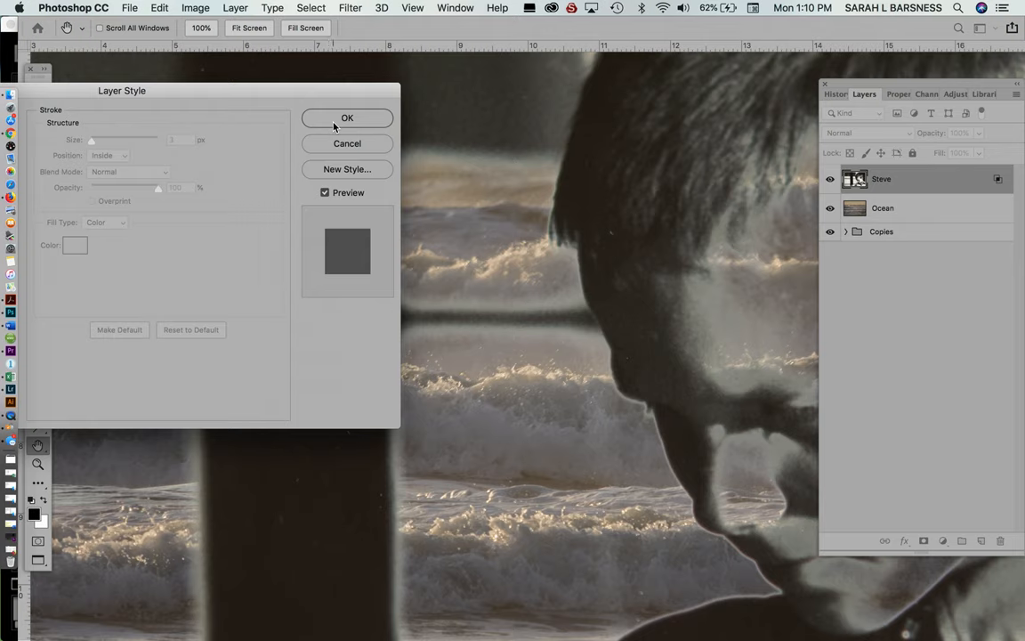
Commit the split highlight blend with OK and move the Layers panel off the boy's face
{"action": "left_click", "coordinate": [345, 117]}
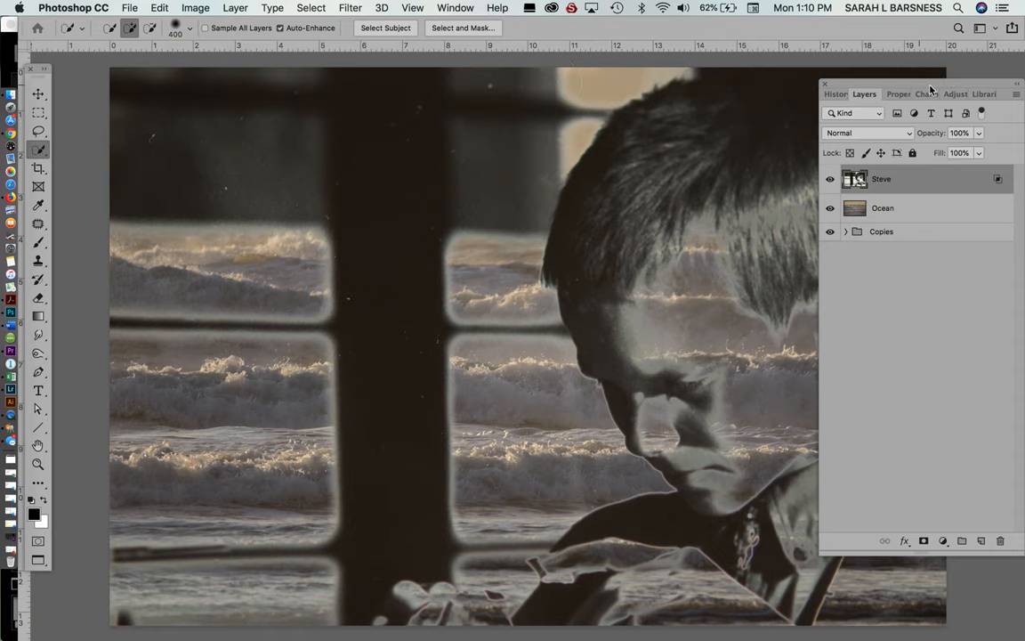
{"action": "left_click_drag", "start_coordinate": [916, 93], "coordinate": [324, 85]}
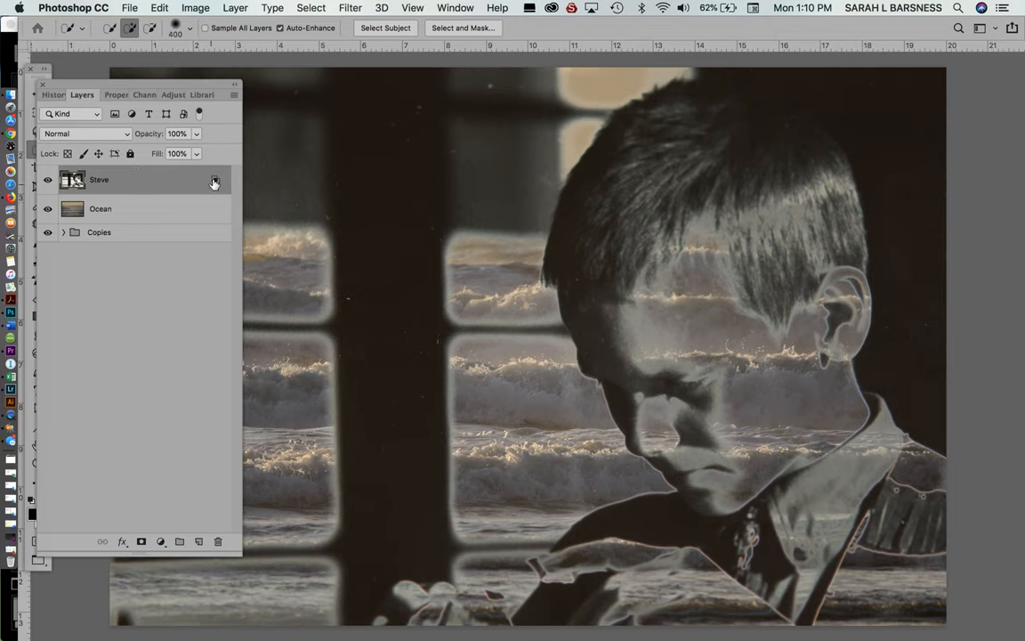
{"action": "mouse_move", "coordinate": [214, 182]}
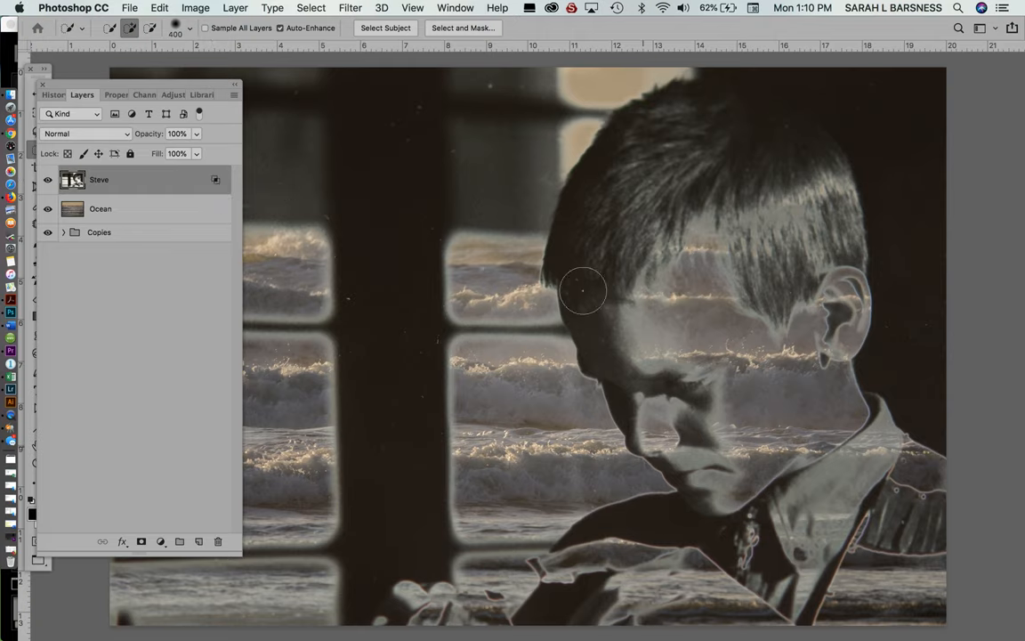
{"action": "mouse_move", "coordinate": [836, 311]}
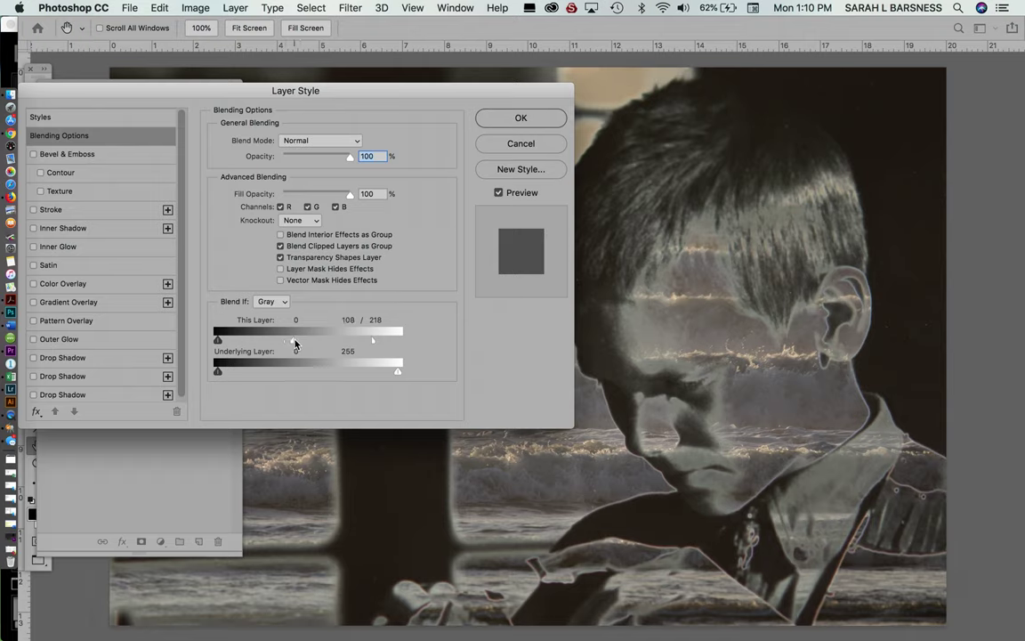
Adjust the reopened highlight split to run from about 106 to 201
{"action": "left_click_drag", "start_coordinate": [372, 340], "coordinate": [398, 340]}
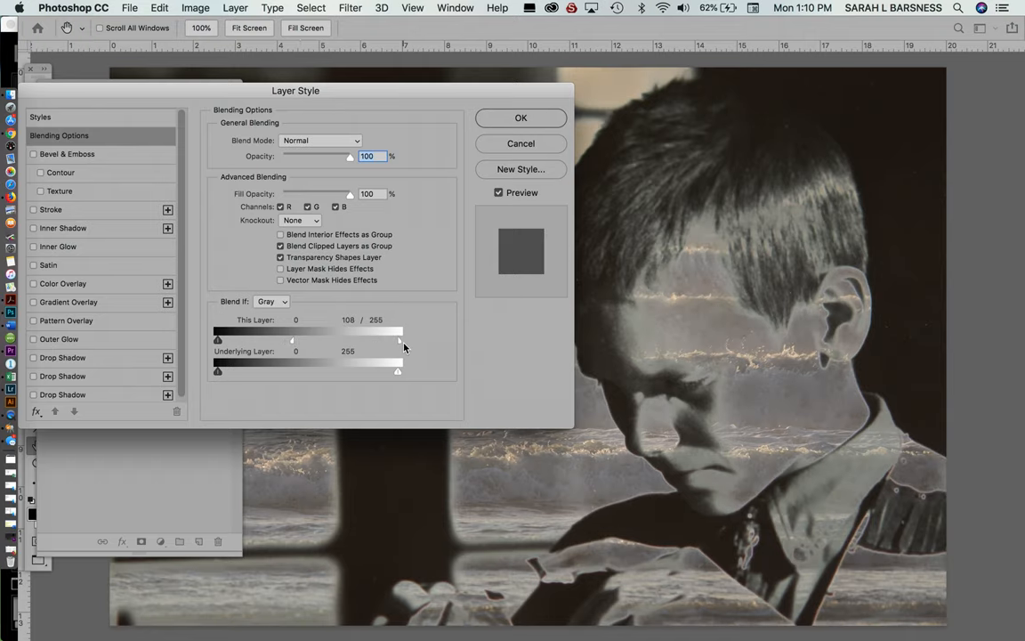
{"action": "left_click_drag", "start_coordinate": [398, 340], "coordinate": [347, 339]}
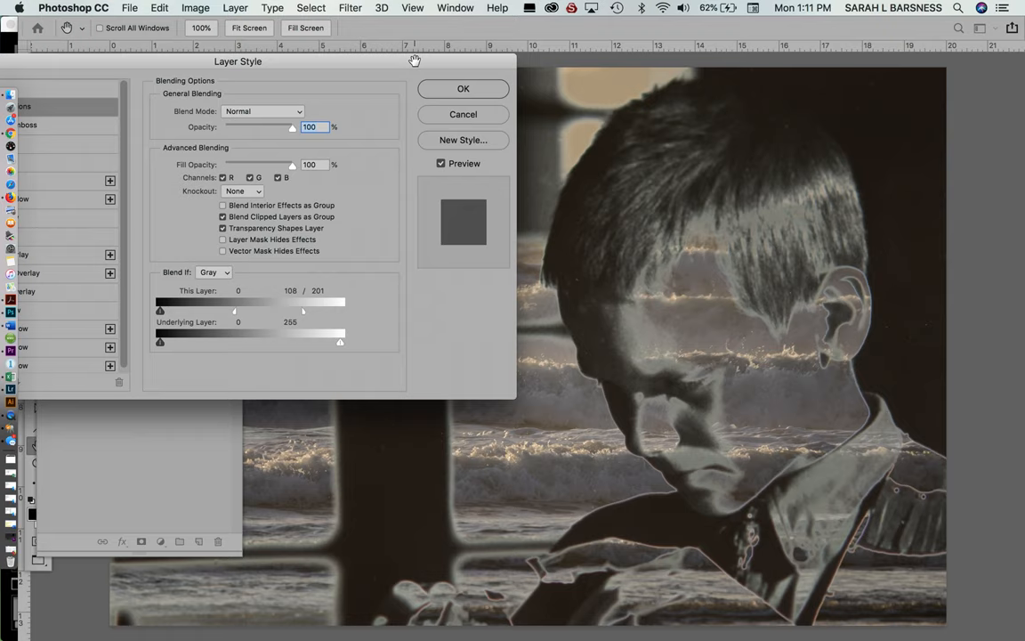
{"action": "mouse_move", "coordinate": [317, 178]}
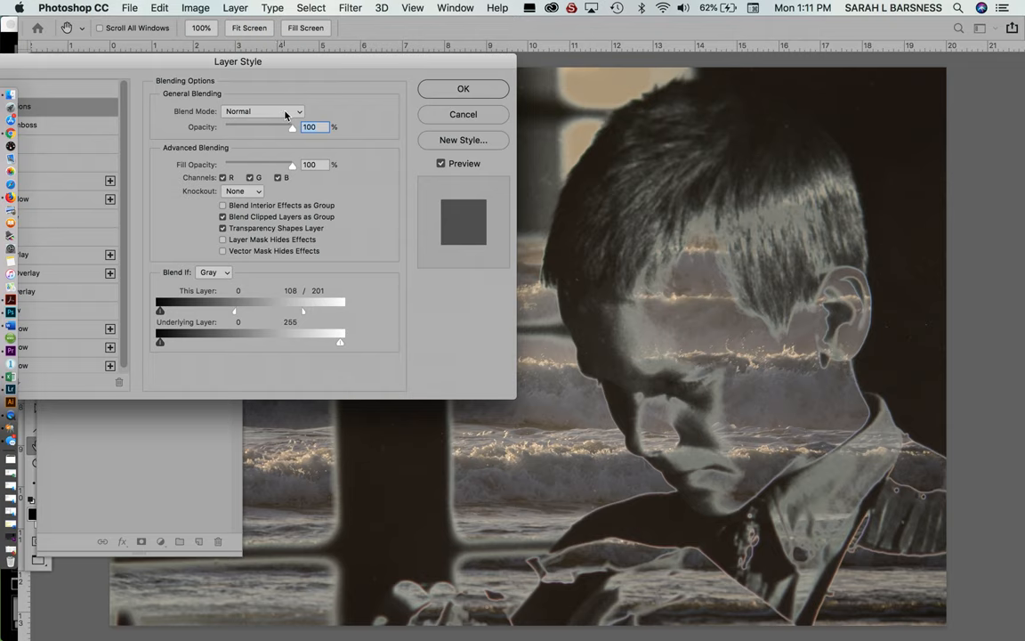
{"action": "left_click", "coordinate": [263, 110]}
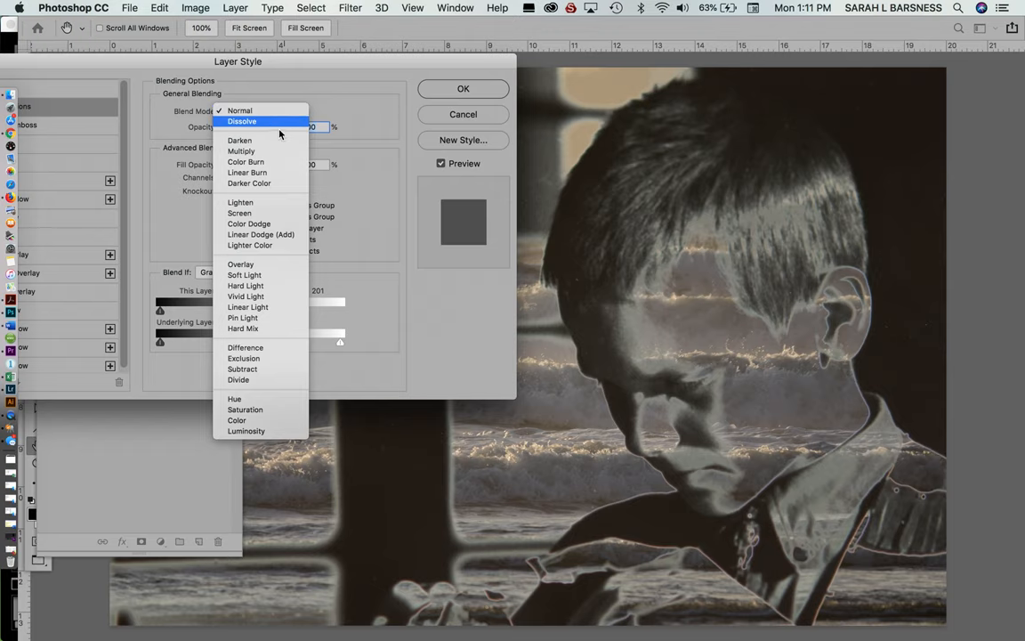
{"action": "mouse_move", "coordinate": [278, 140]}
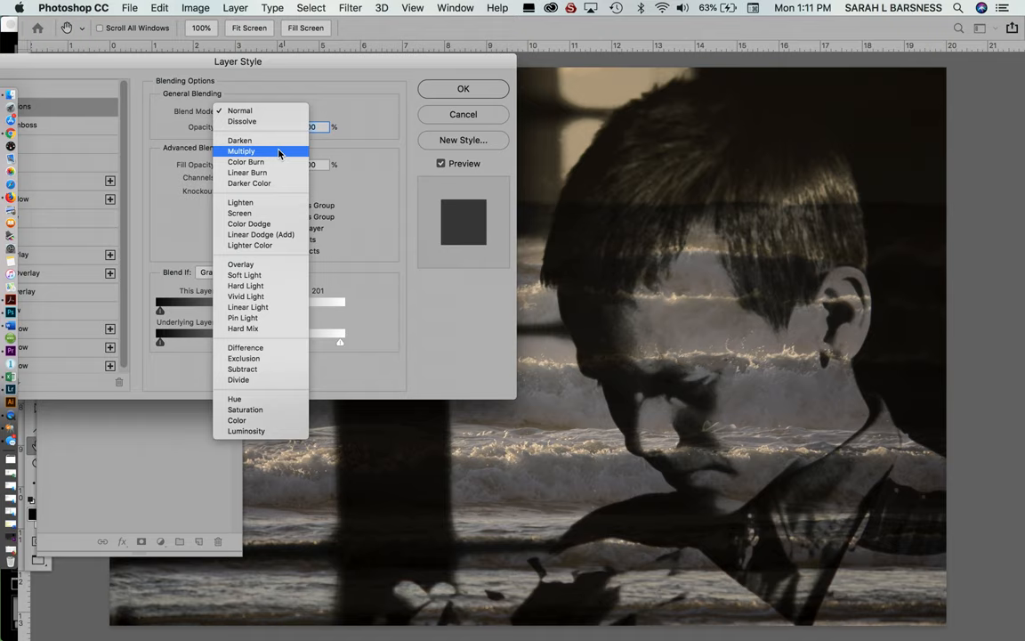
Set the boy layer's blend mode to Multiply and confirm the Layer Style dialog
{"action": "left_click", "coordinate": [242, 149]}
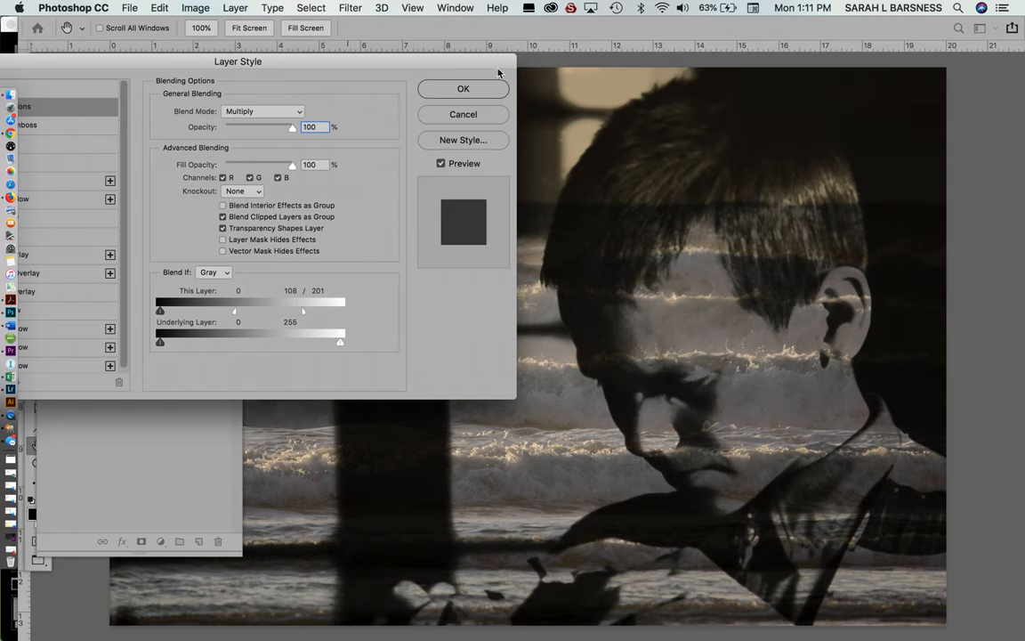
{"action": "left_click", "coordinate": [463, 89]}
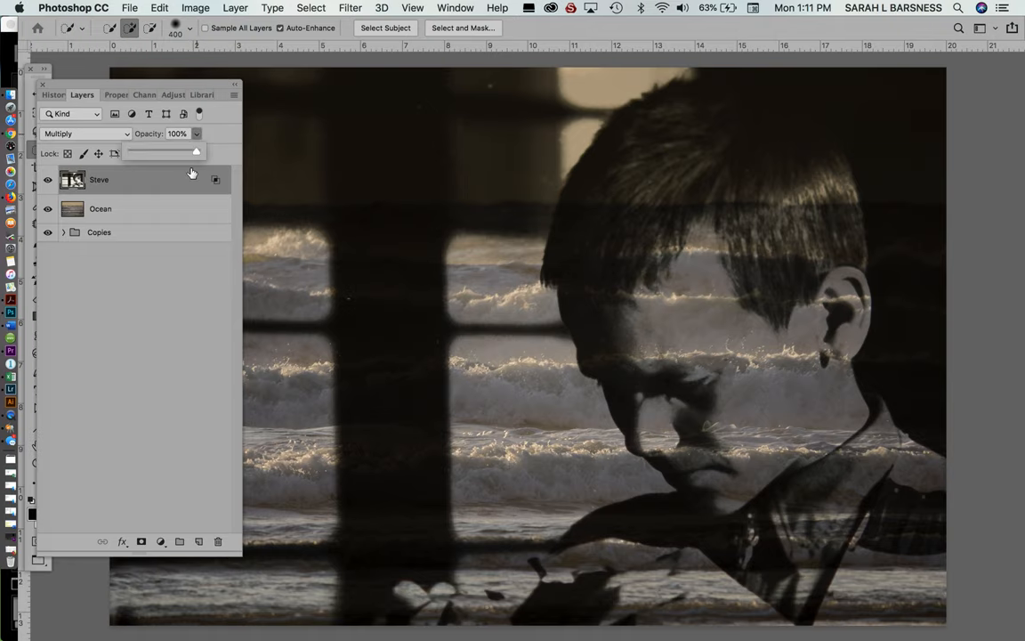
{"action": "left_click_drag", "start_coordinate": [195, 152], "coordinate": [178, 152]}
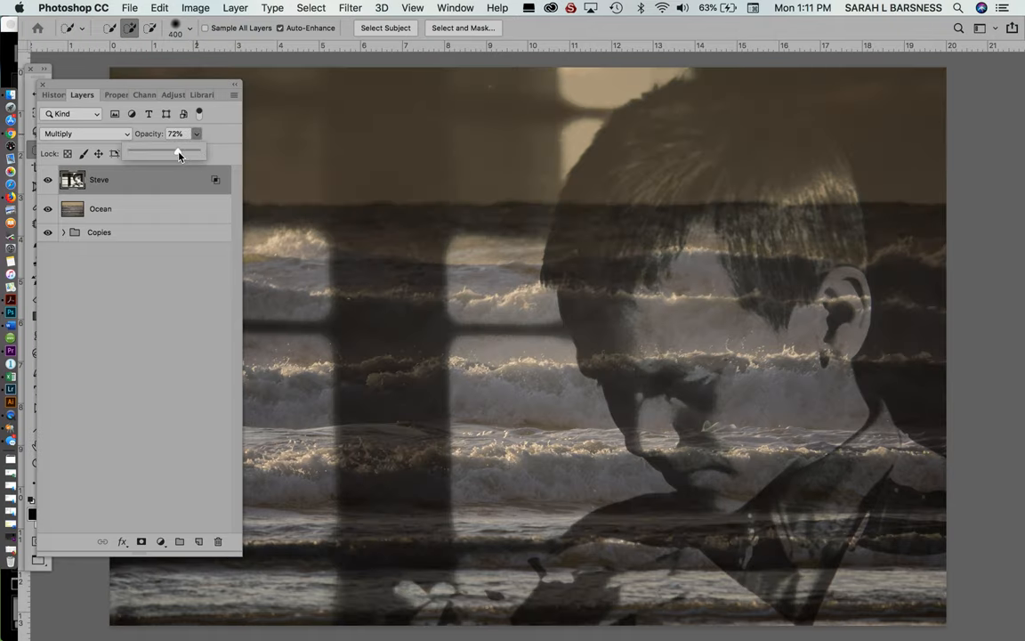
{"action": "left_click_drag", "start_coordinate": [178, 151], "coordinate": [196, 151]}
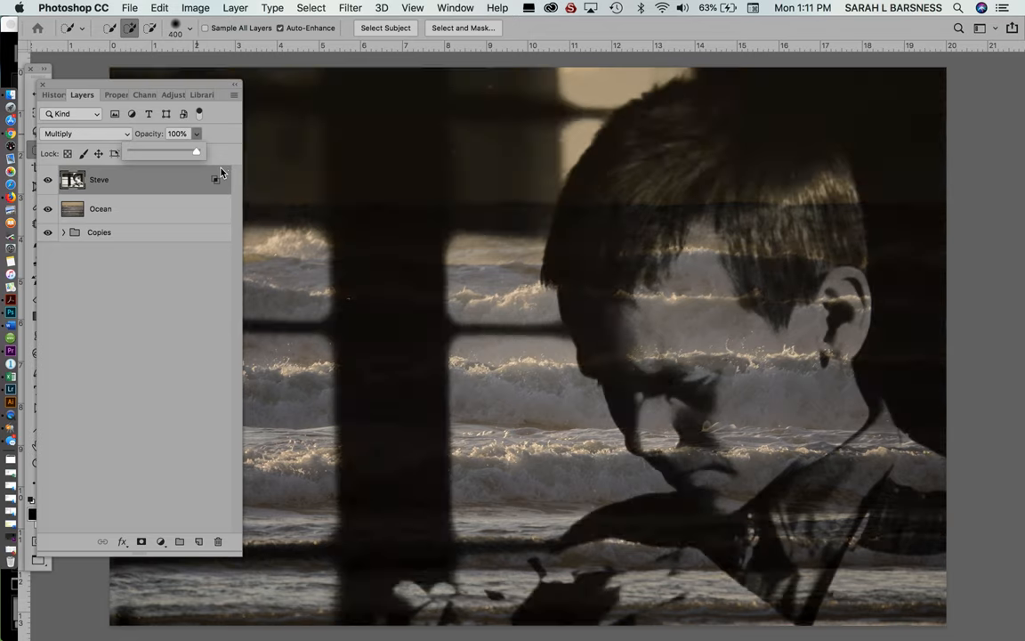
{"action": "mouse_move", "coordinate": [548, 224]}
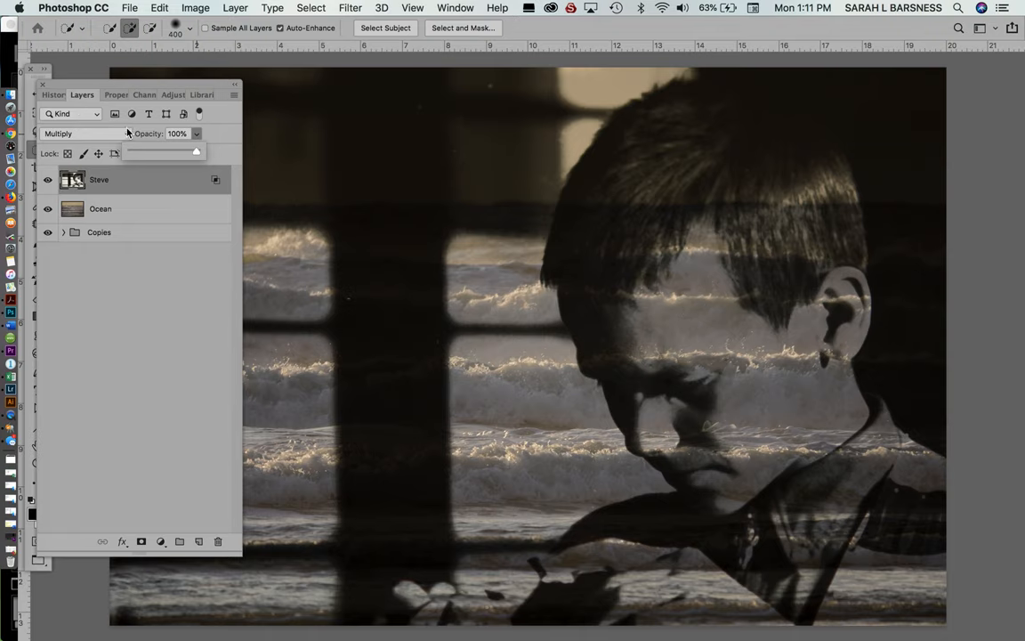
Switch the boy layer's blend mode from Multiply to Overlay in the Layers panel
{"action": "left_click", "coordinate": [75, 131]}
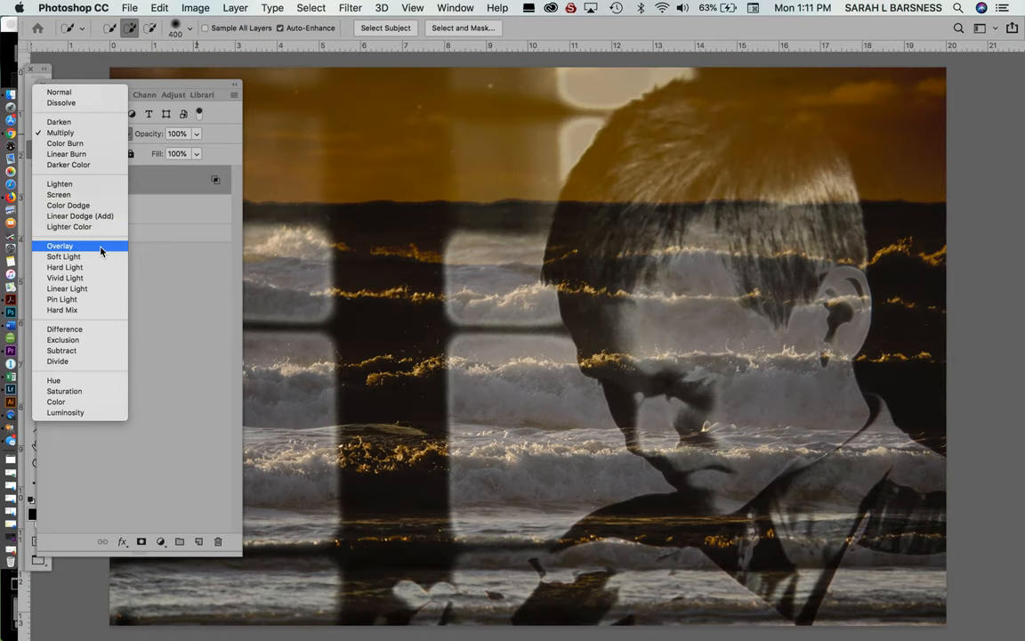
{"action": "left_click", "coordinate": [60, 245]}
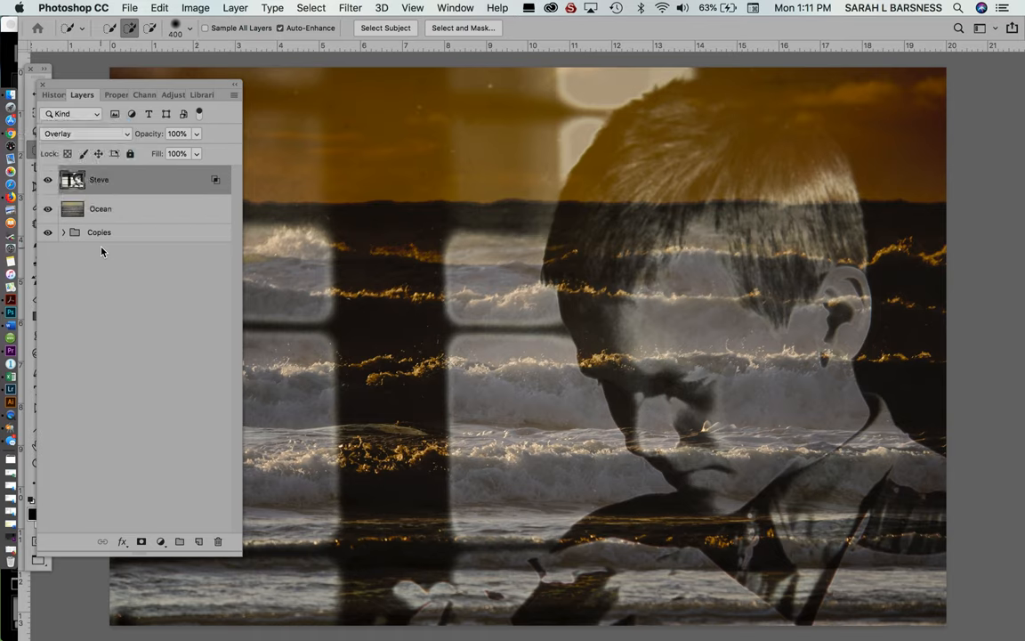